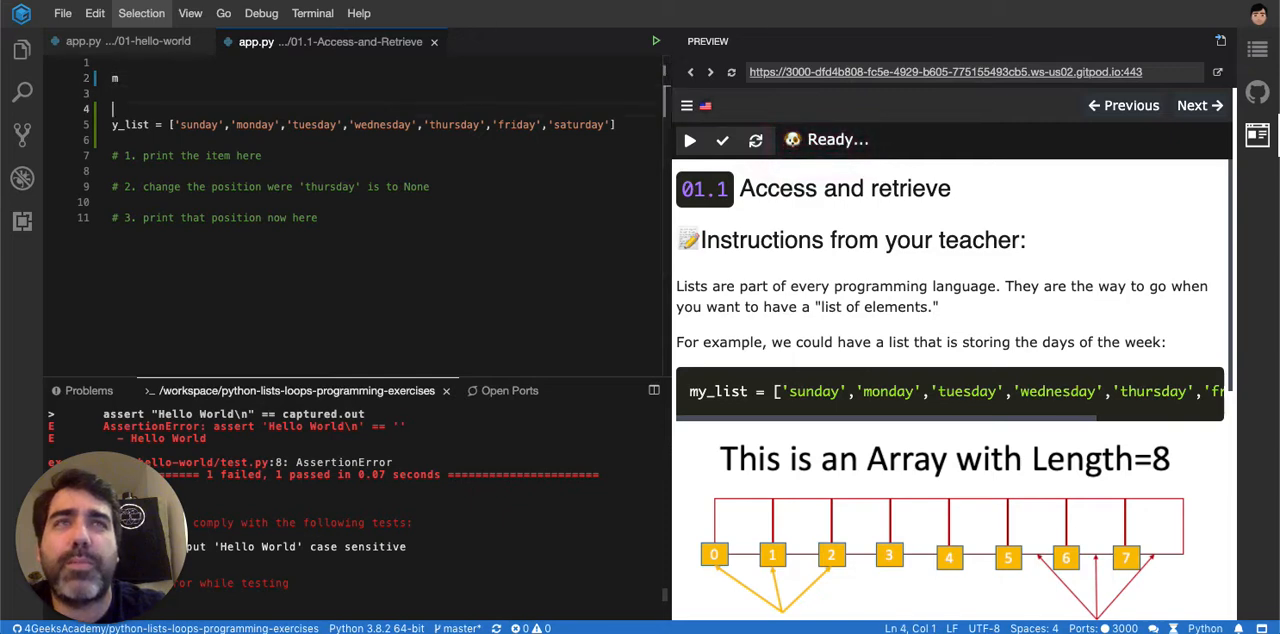
- Declare name = "Alex" as a string and age = 12 as a number, each with a type comment
{"action": "key", "text": "Backspace"}
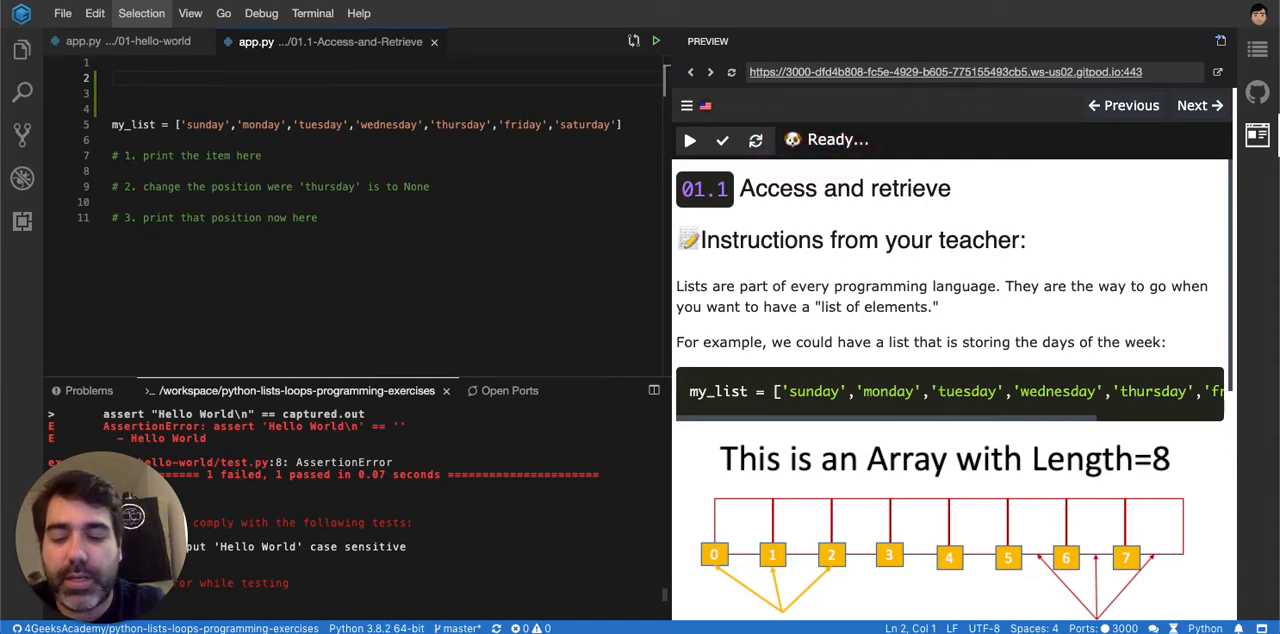
{"action": "type", "text": "name = ''"}
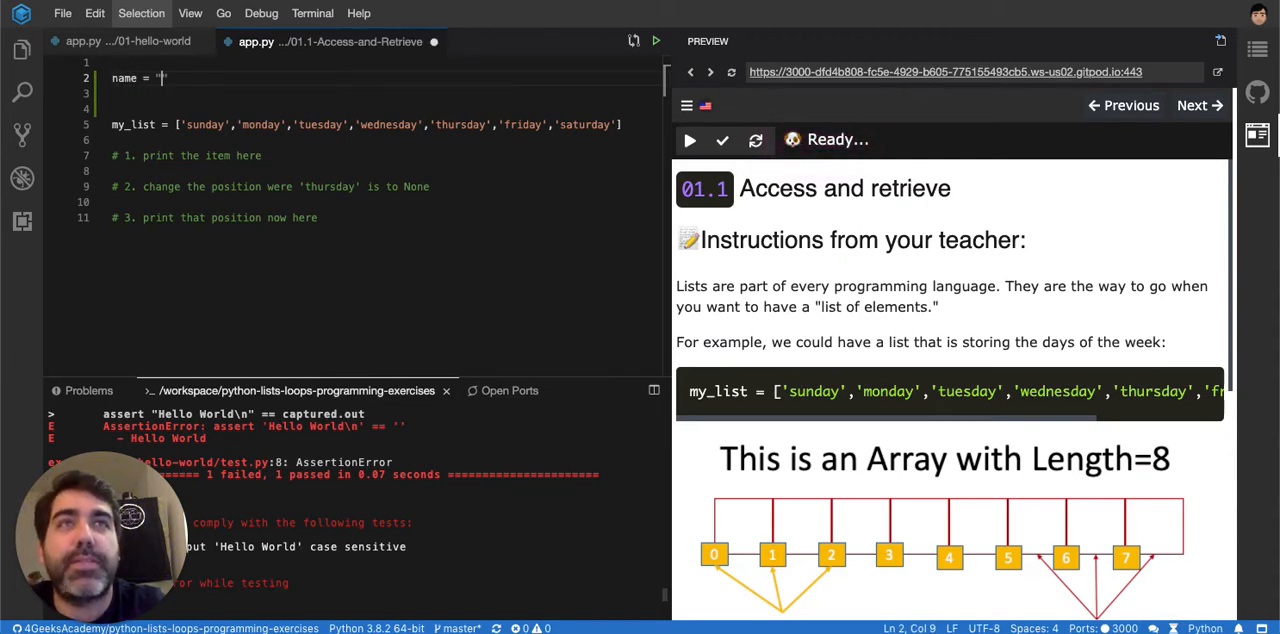
{"action": "type", "text": "Alex"}
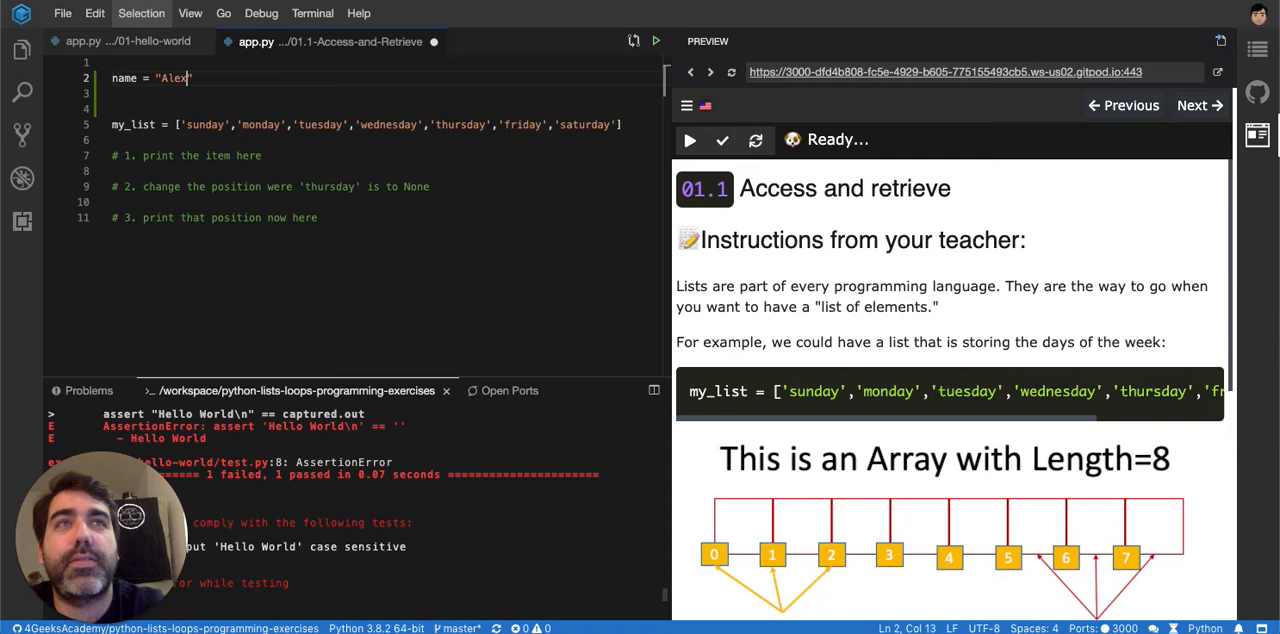
{"action": "type", "text": "#tring"}
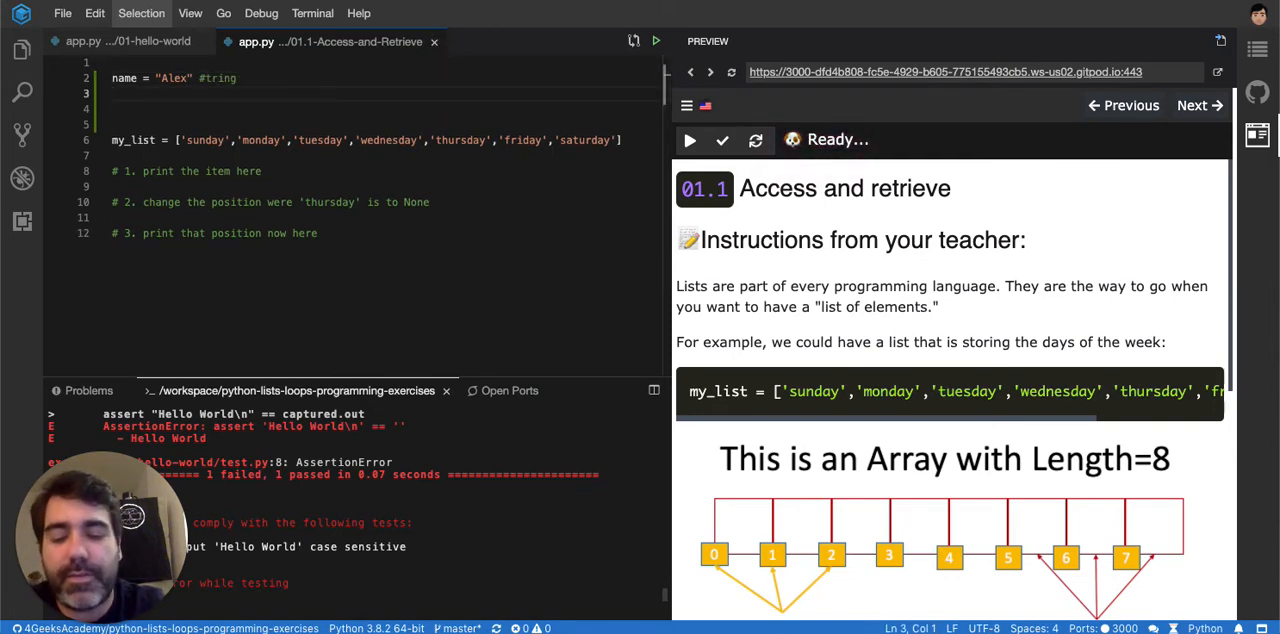
{"action": "type", "text": "age ="}
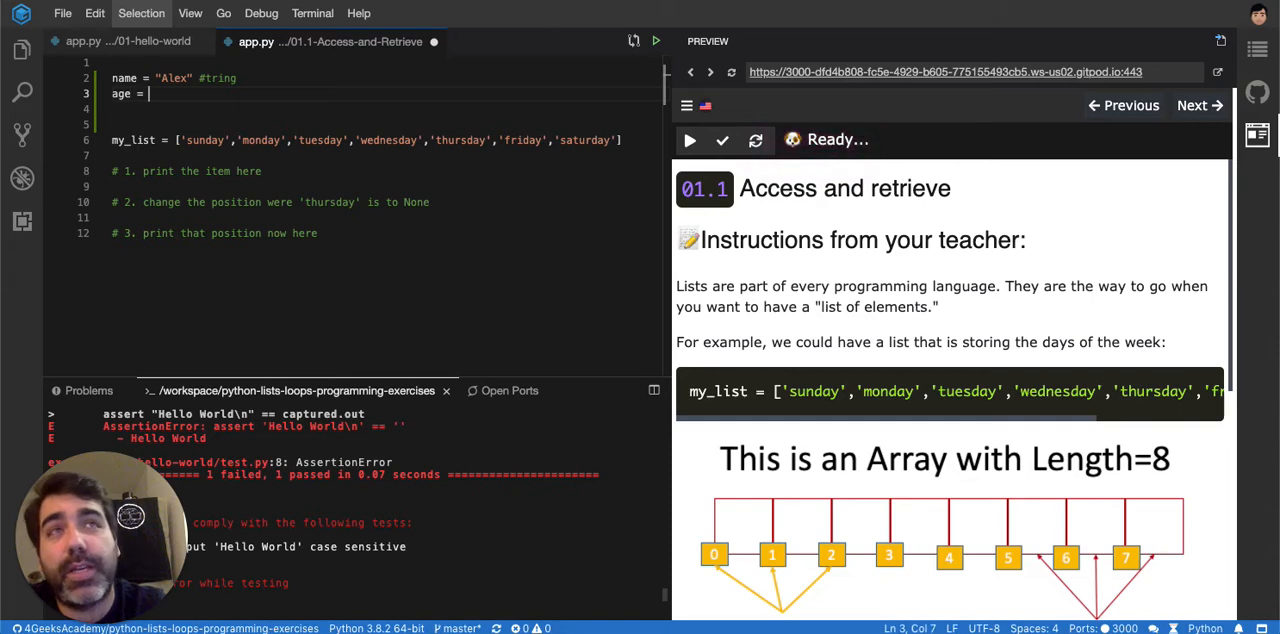
{"action": "type", "text": "12"}
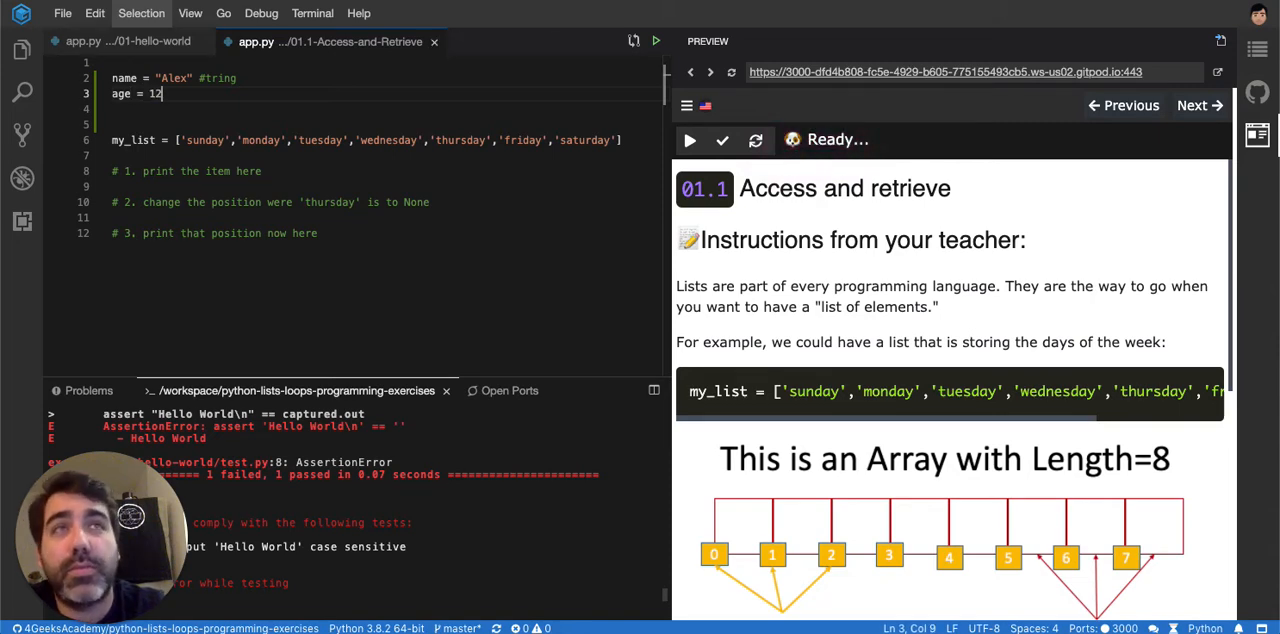
{"action": "type", "text": "#number"}
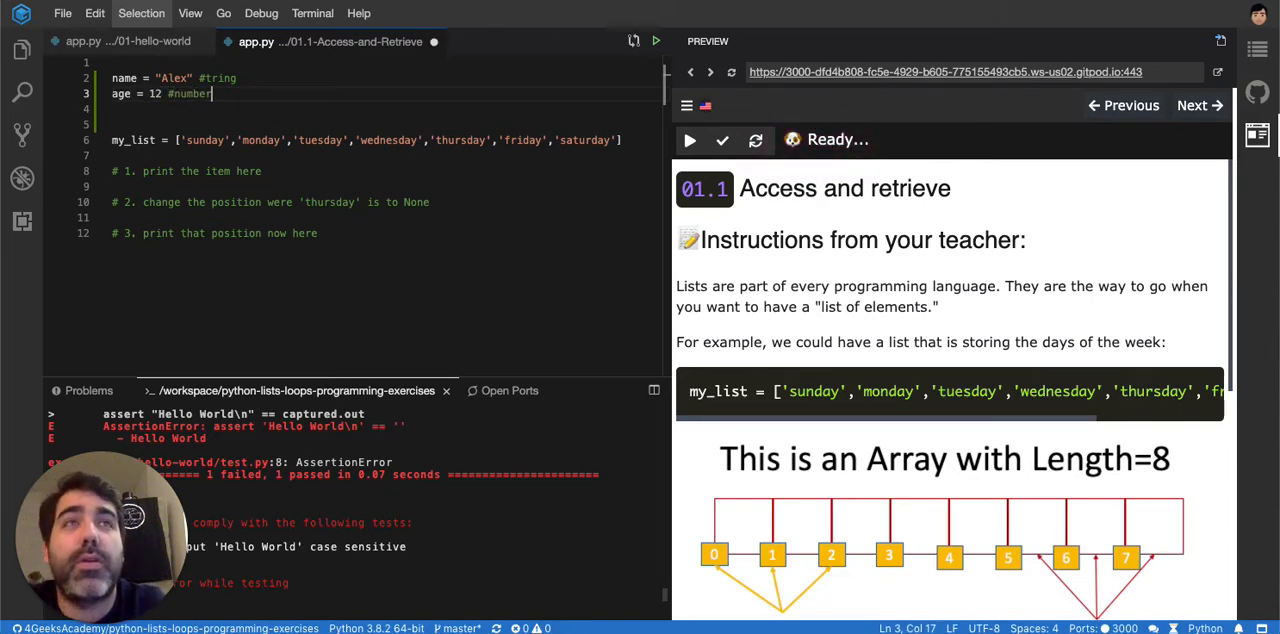
- Declare price = 23.45 with a #float comment and isOlder = True
{"action": "type", "text": "price"}
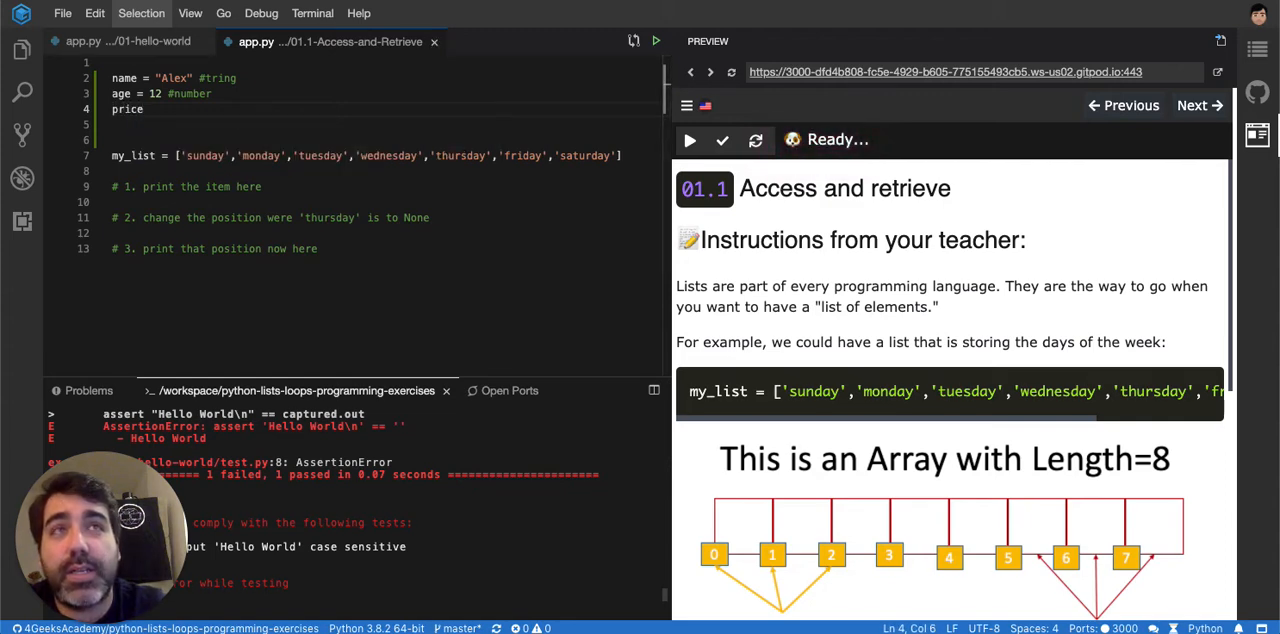
{"action": "type", "text": "= 23"}
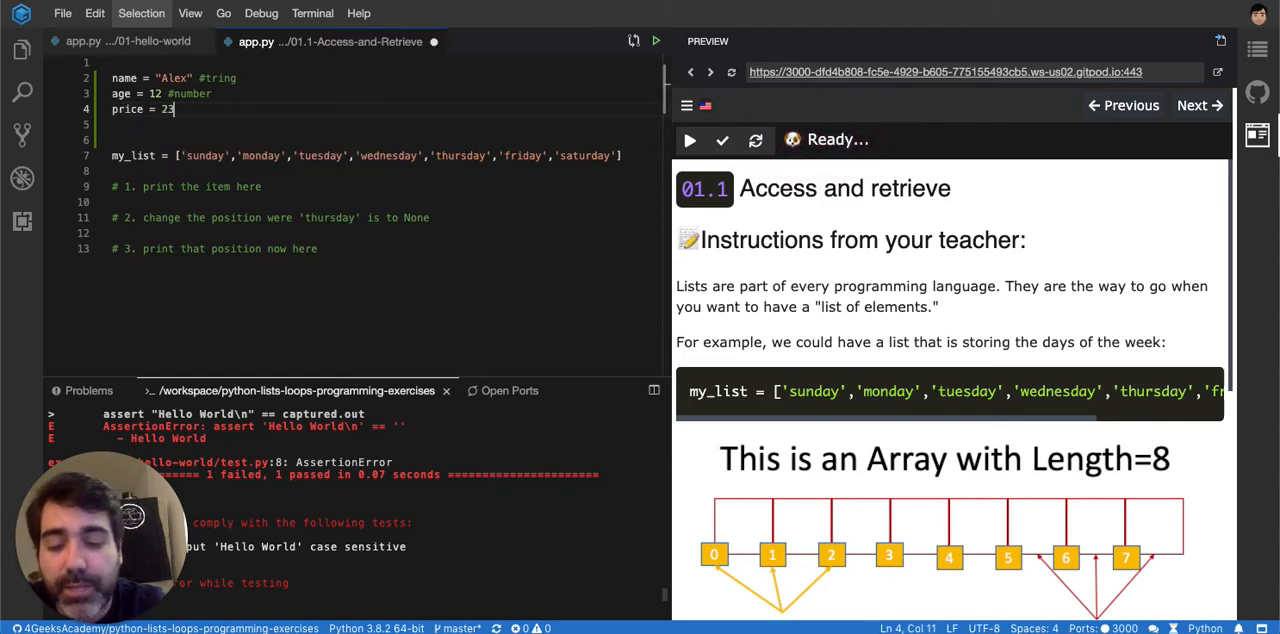
{"action": "type", "text": ".45"}
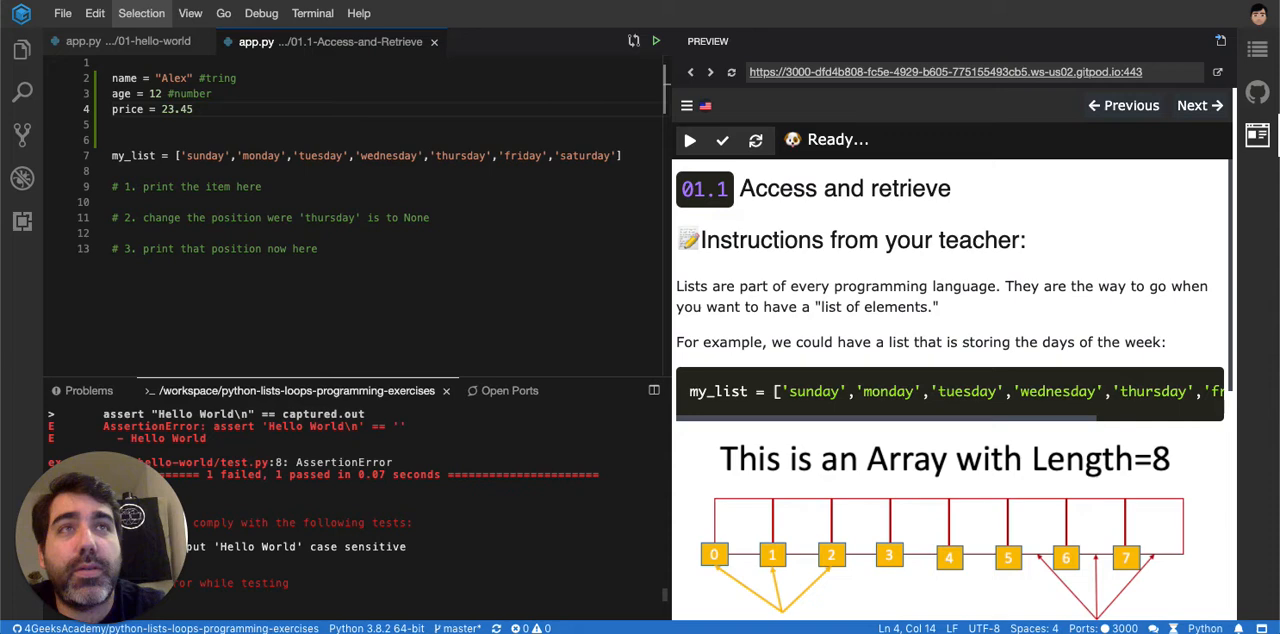
{"action": "type", "text": "#float"}
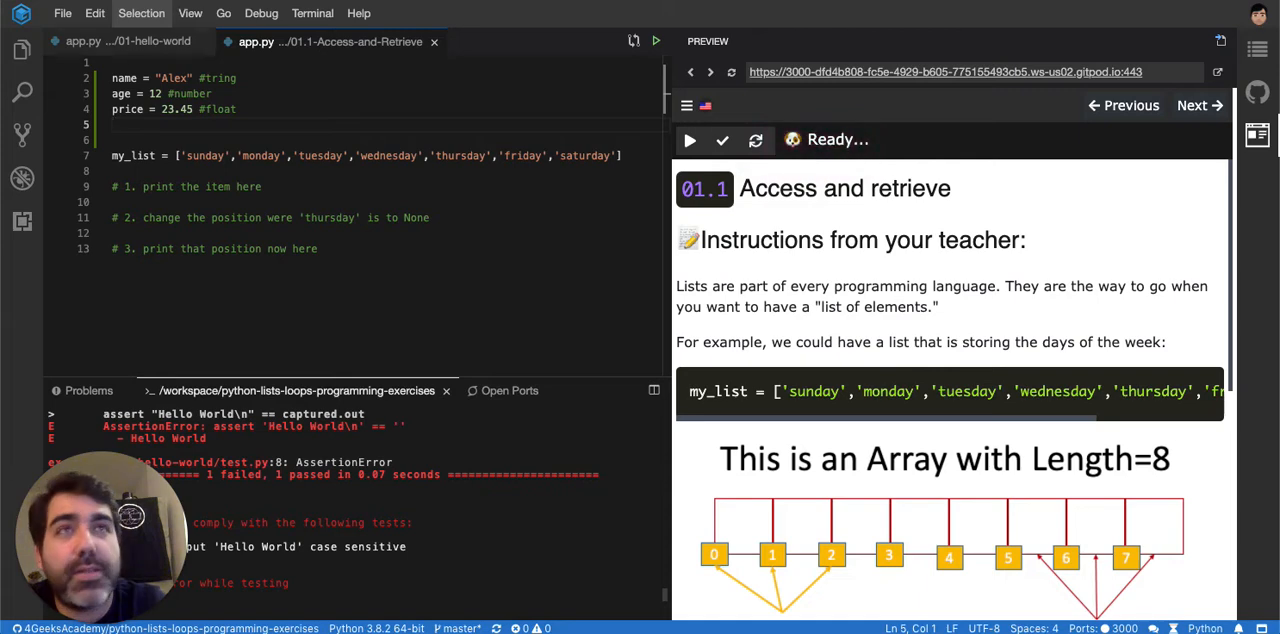
{"action": "type", "text": "is01"}
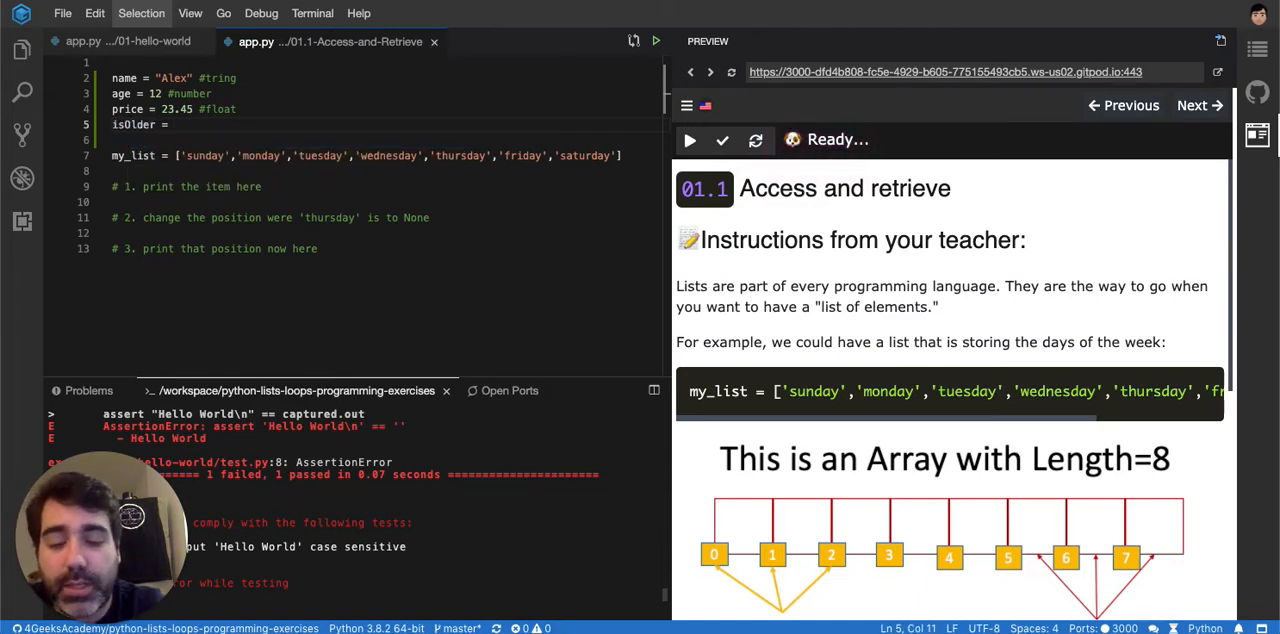
{"action": "type", "text": "True"}
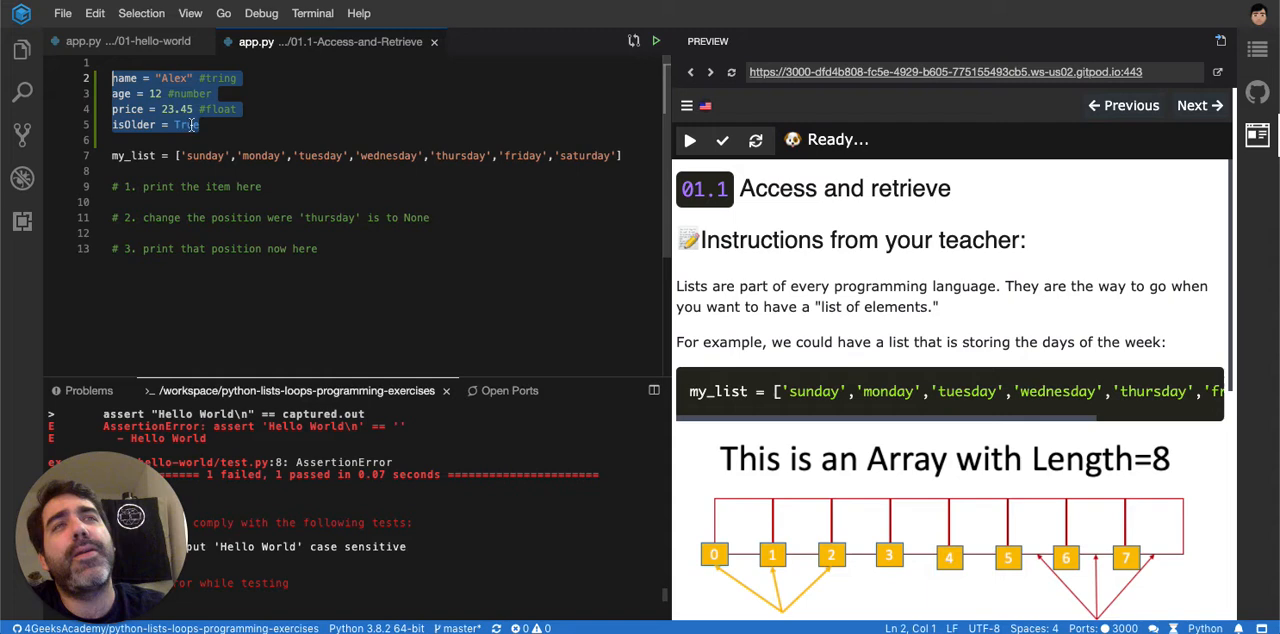
- Start a person list below isOlder mixing "Alex", 12 and "male"
{"action": "left_click", "coordinate": [198, 124]}
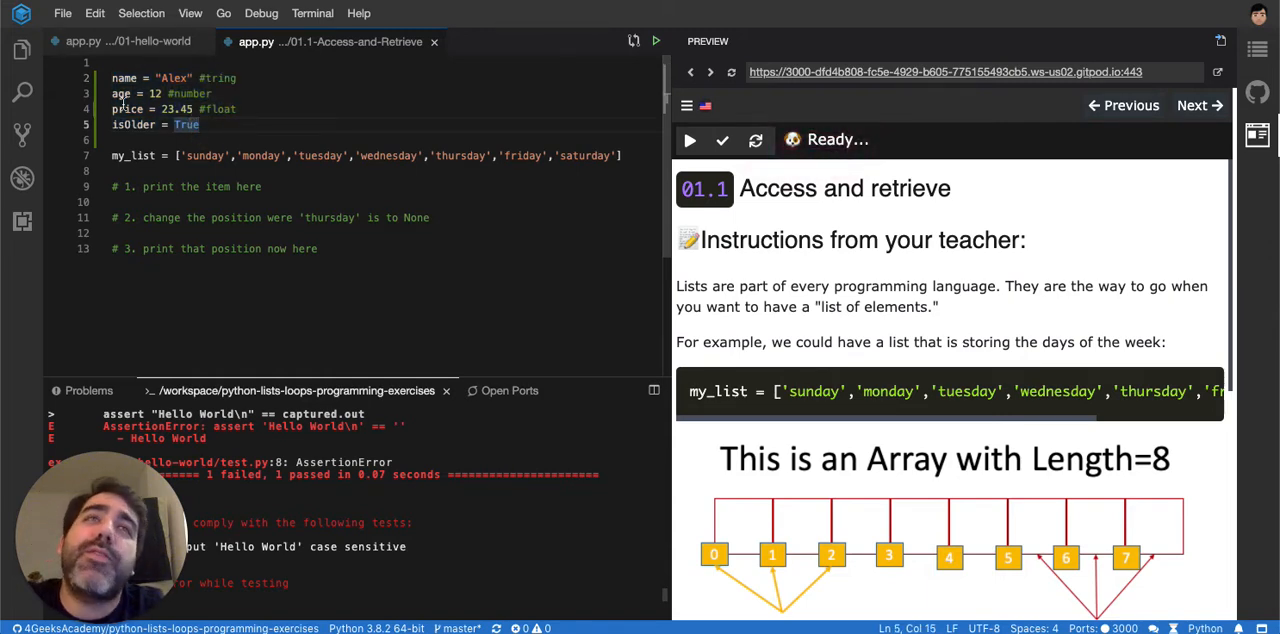
{"action": "key", "text": "Enter"}
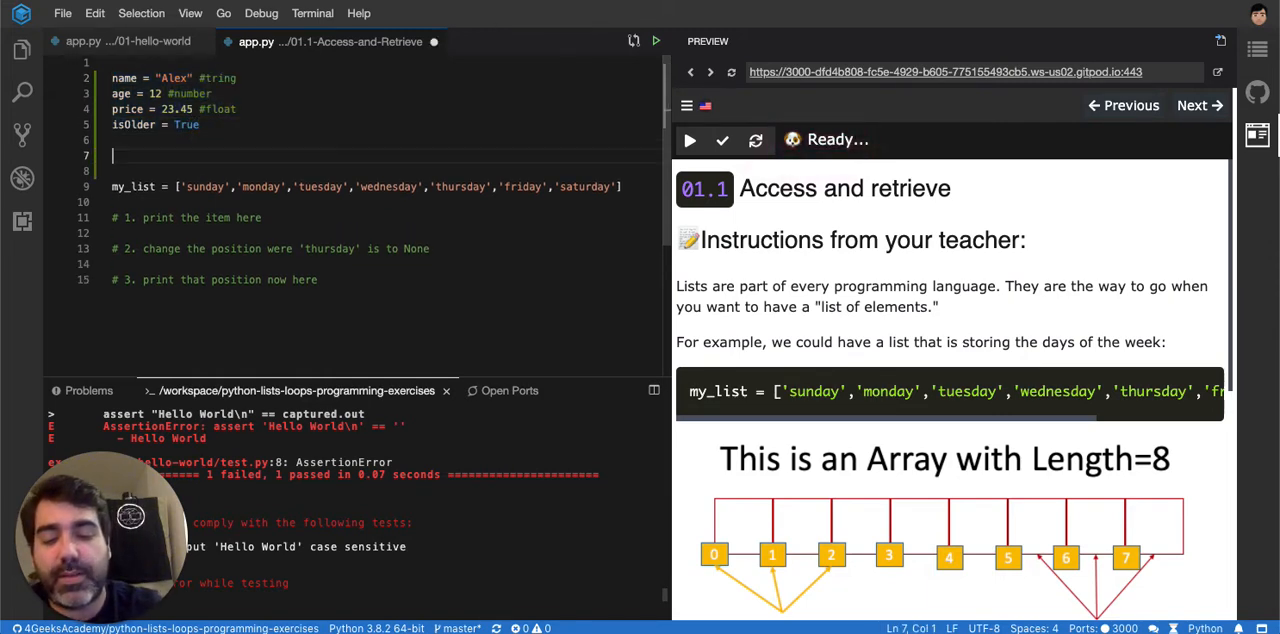
{"action": "type", "text": "p"}
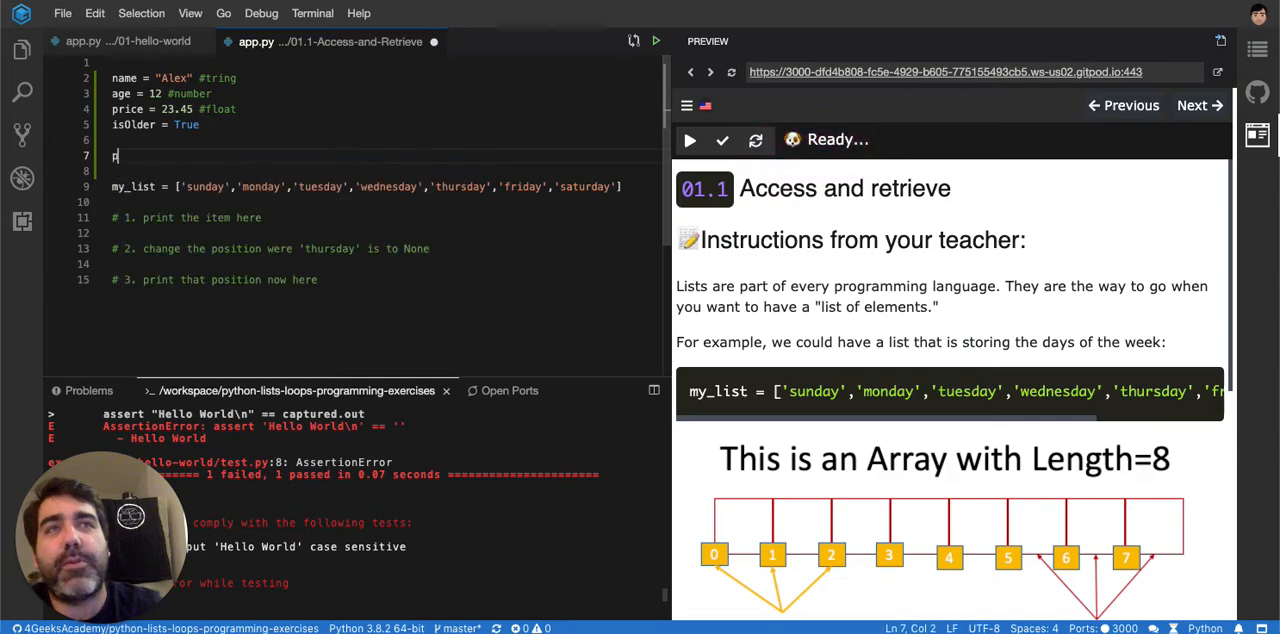
{"action": "type", "text": "ert"}
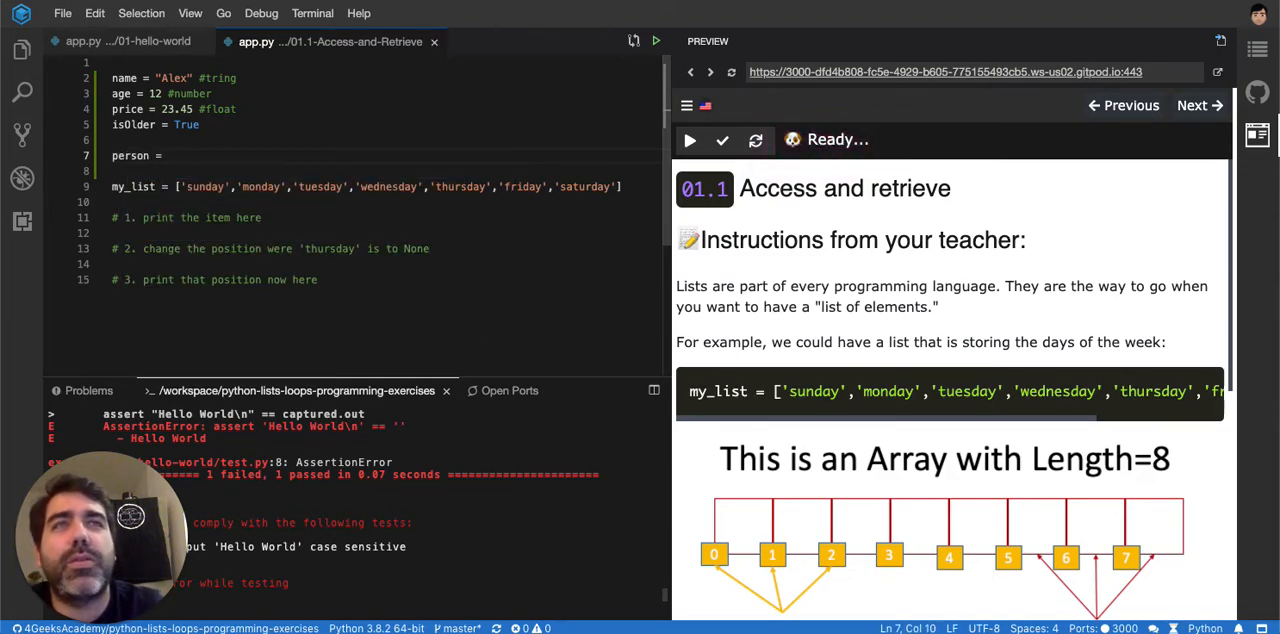
{"action": "type", "text": "[na"}
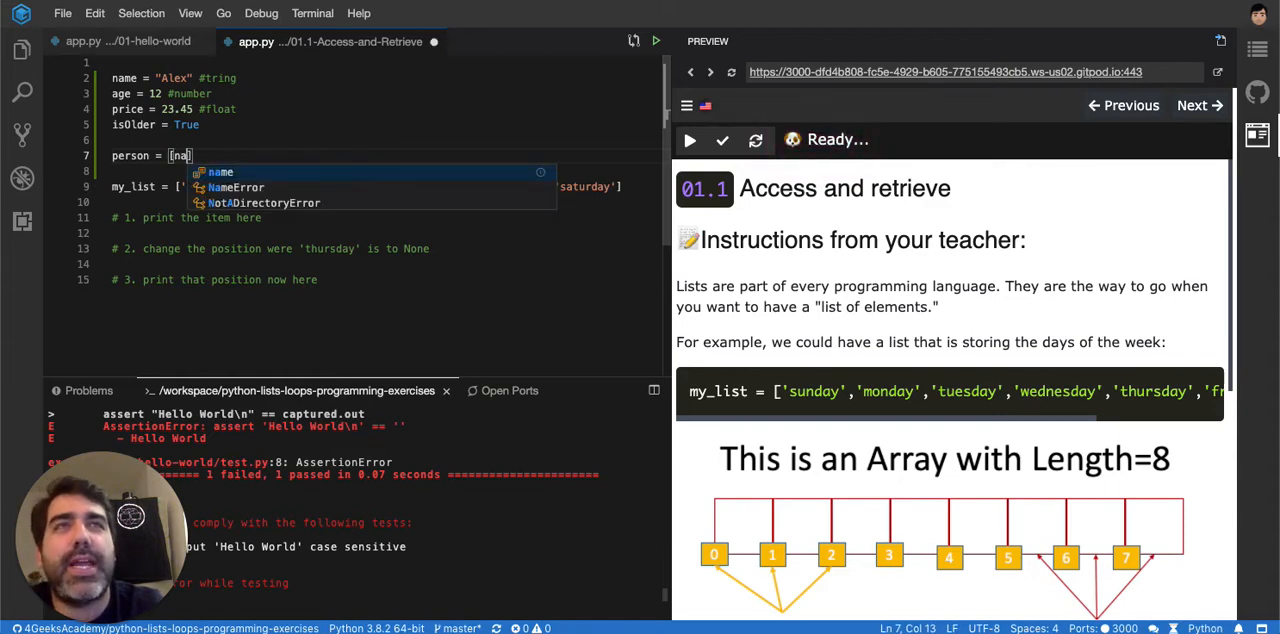
{"action": "type", "text": "Alex\""}
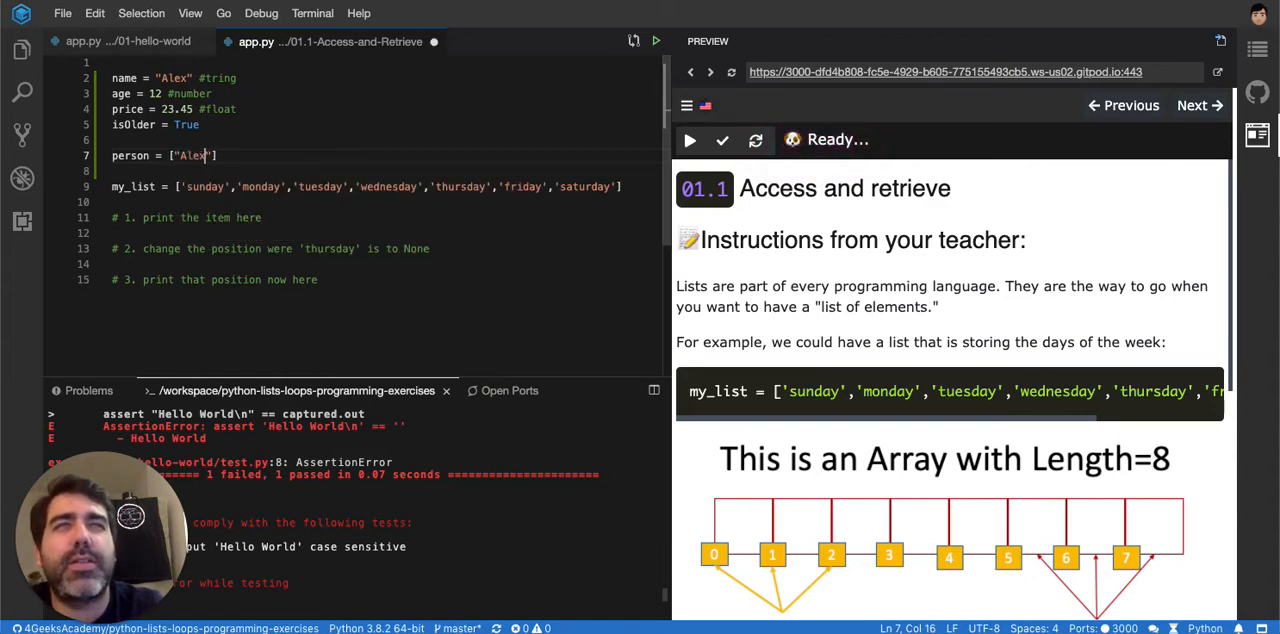
{"action": "type", "text": ", 12"}
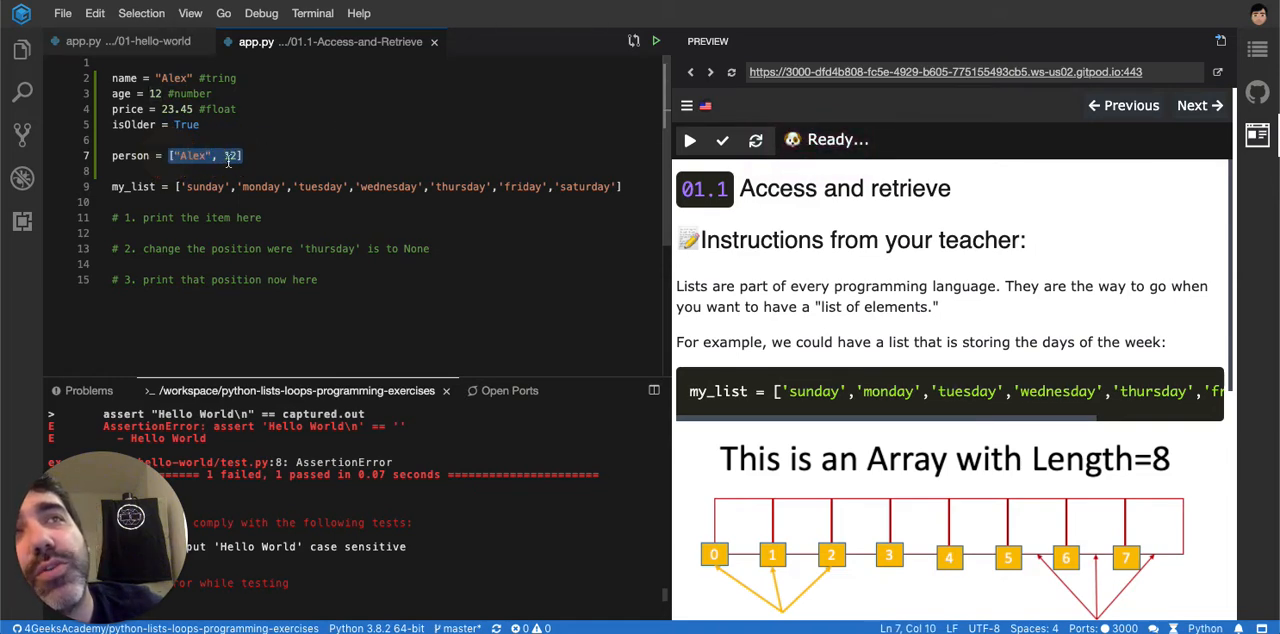
{"action": "type", "text": ","}
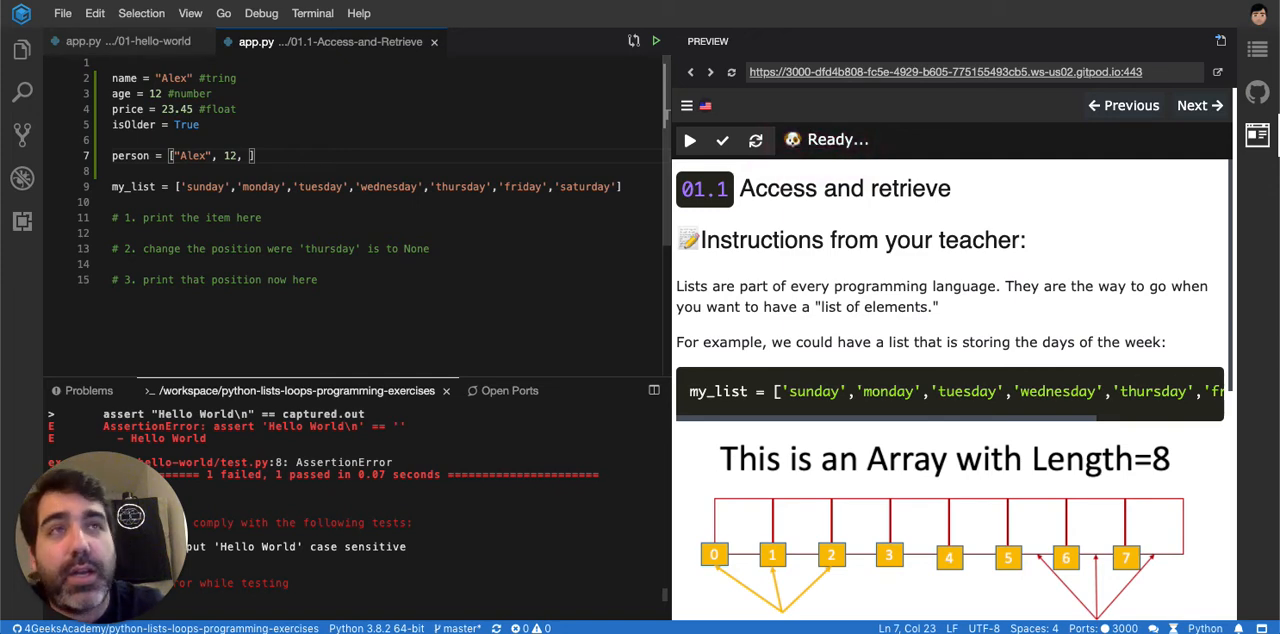
{"action": "type", "text": "\"male\""}
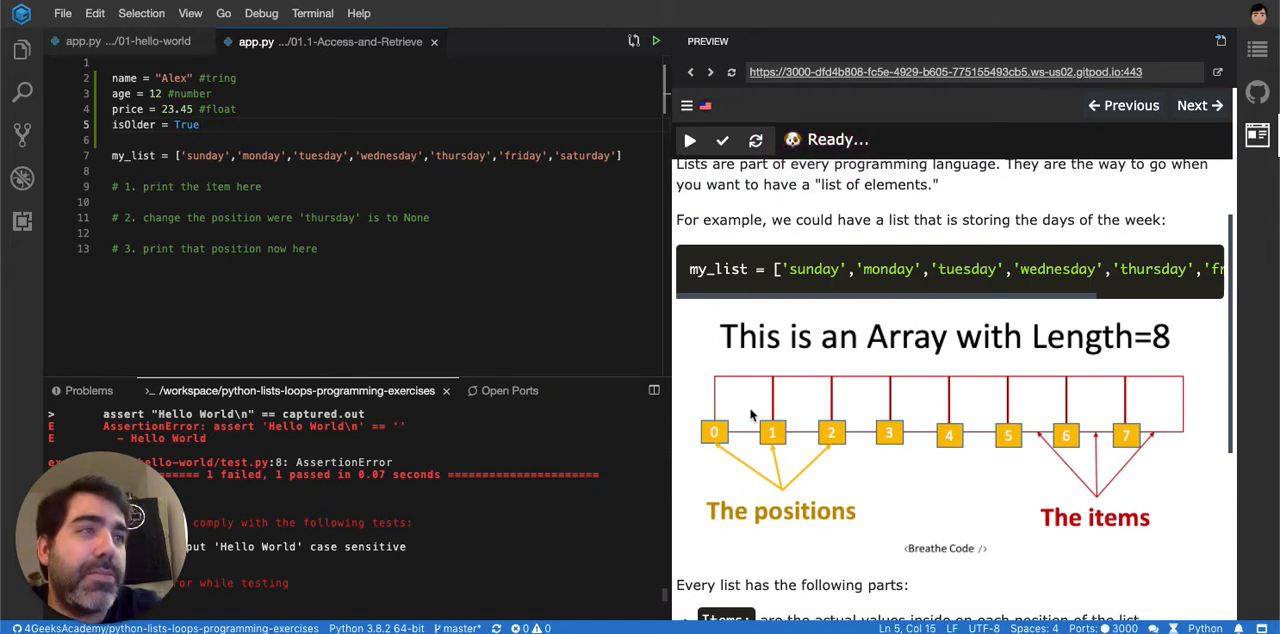
{"action": "mouse_move", "coordinate": [1072, 456]}
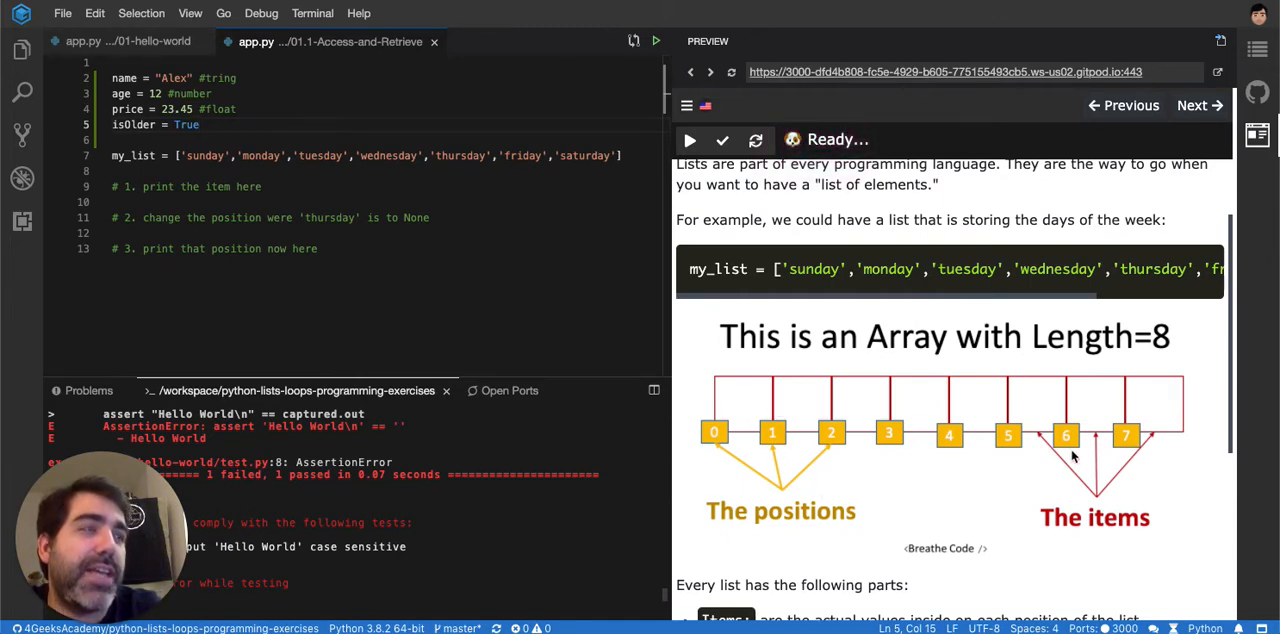
- Write a # comment above my_list labelling the day items with indexes 0, 1, 2
{"action": "double_click", "coordinate": [260, 156]}
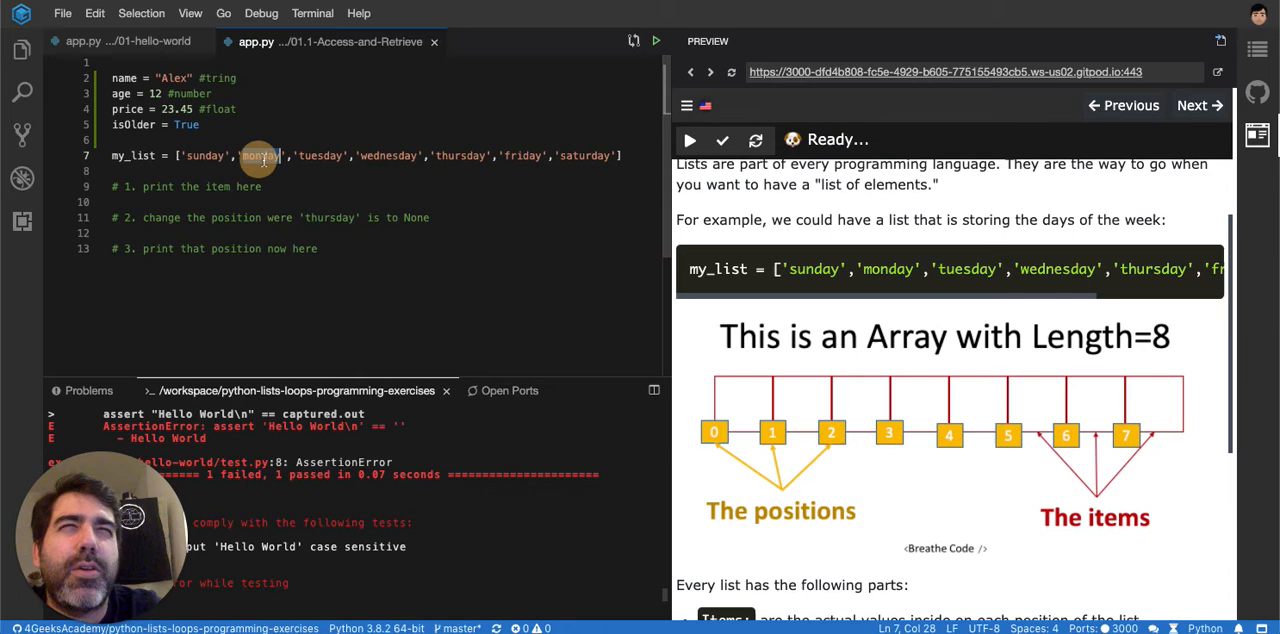
{"action": "double_click", "coordinate": [388, 156]}
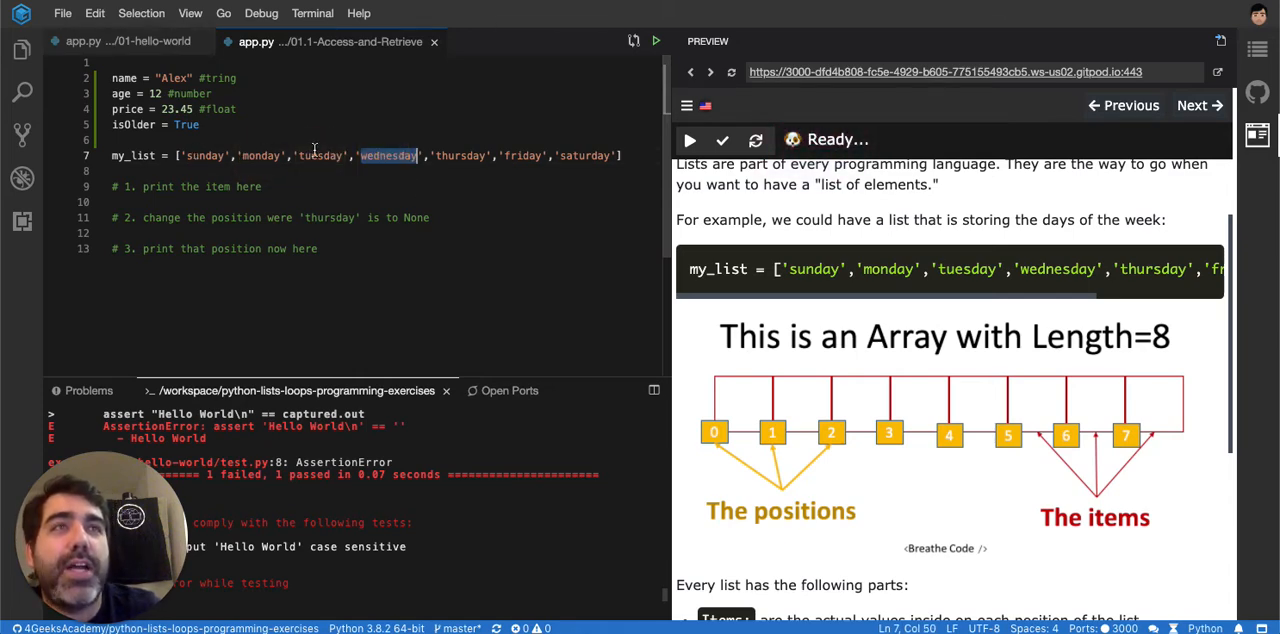
{"action": "left_click", "coordinate": [224, 132]}
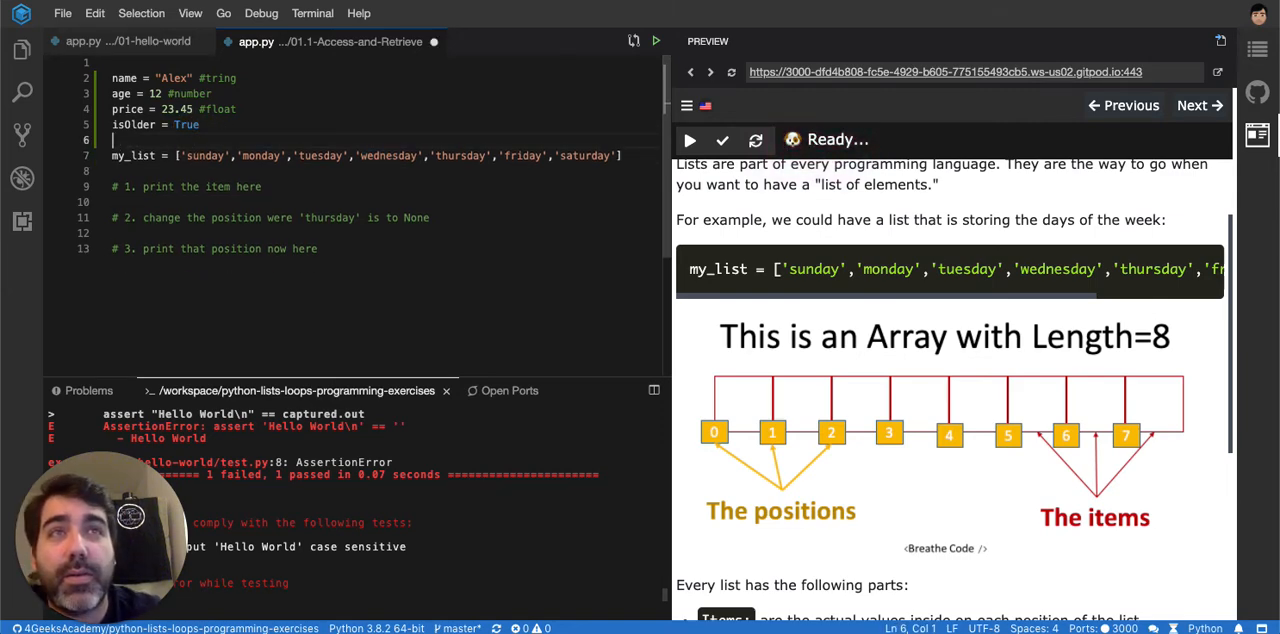
{"action": "type", "text": "#             0        1"}
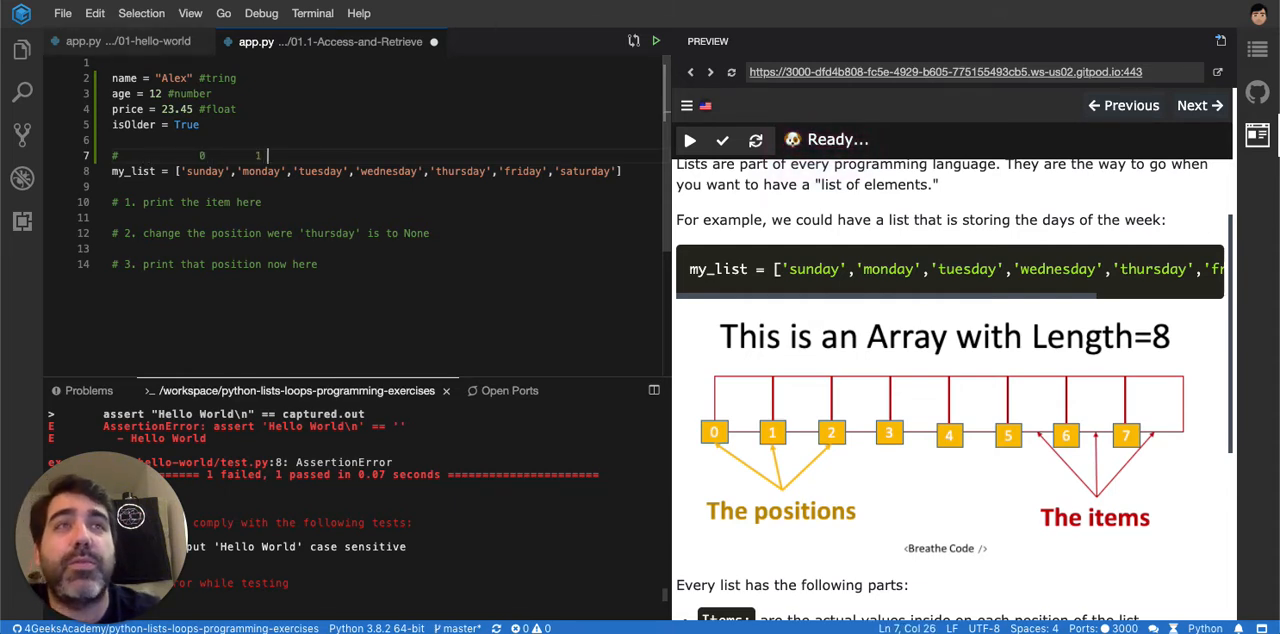
{"action": "type", "text": "2"}
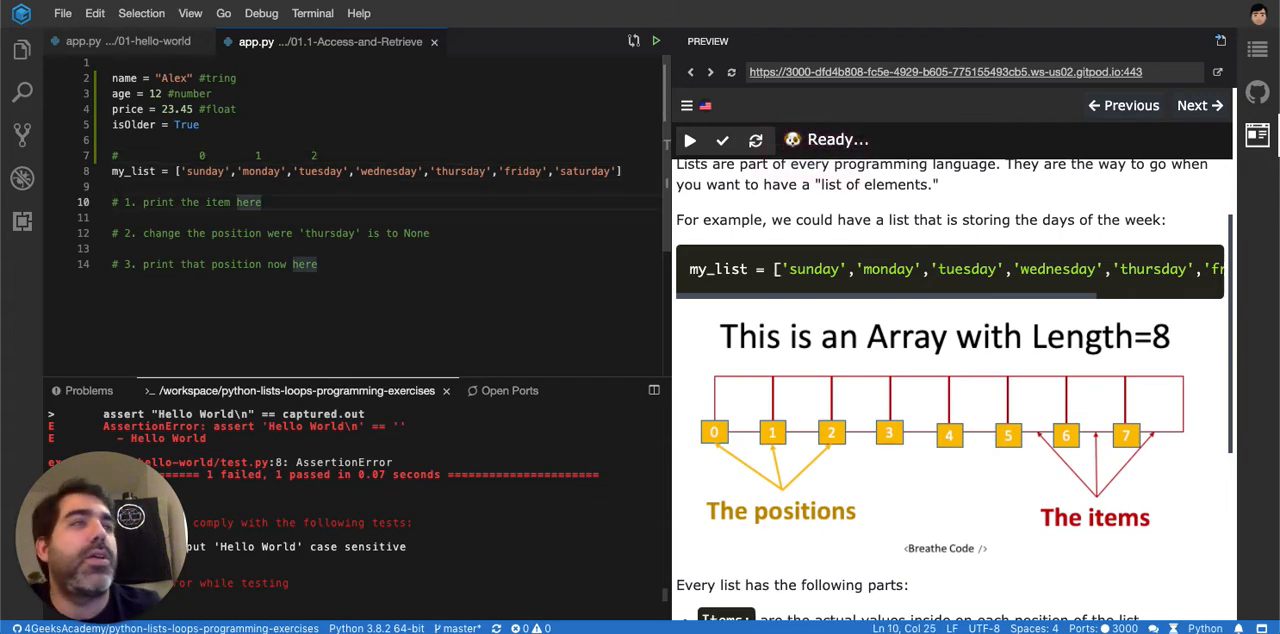
{"action": "scroll", "scroll_direction": "down", "scroll_amount": 3}
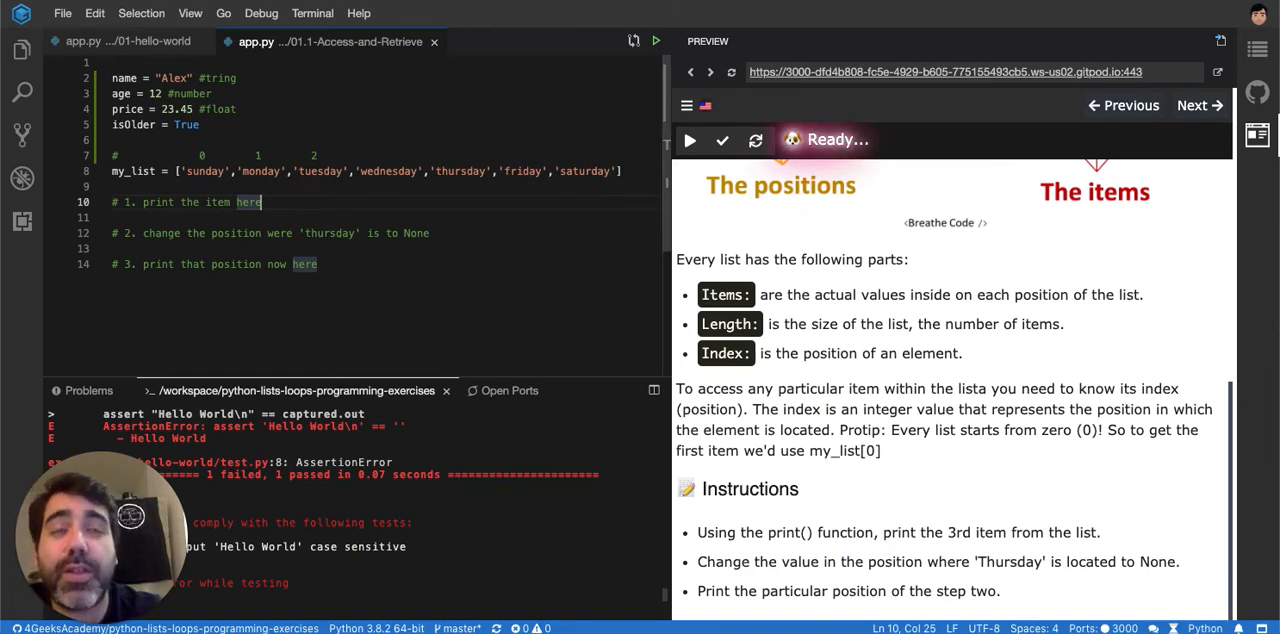
- Write print(my_list[2]) under the first task comment
{"action": "type", "text": "print"}
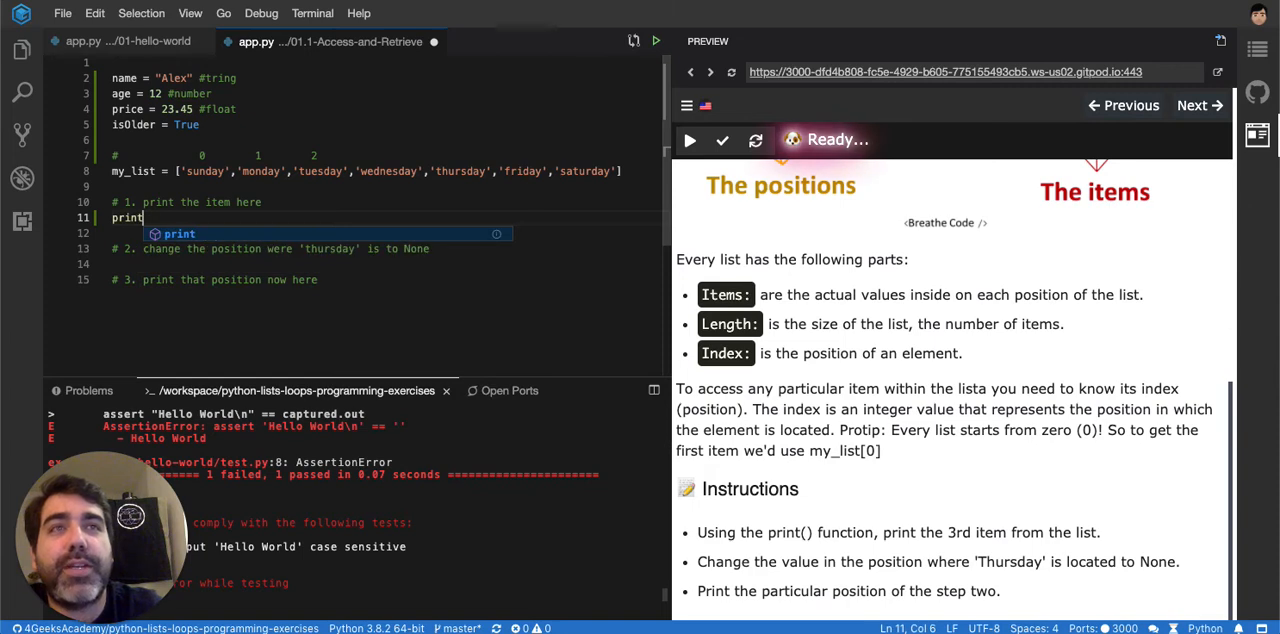
{"action": "type", "text": "(my_list)"}
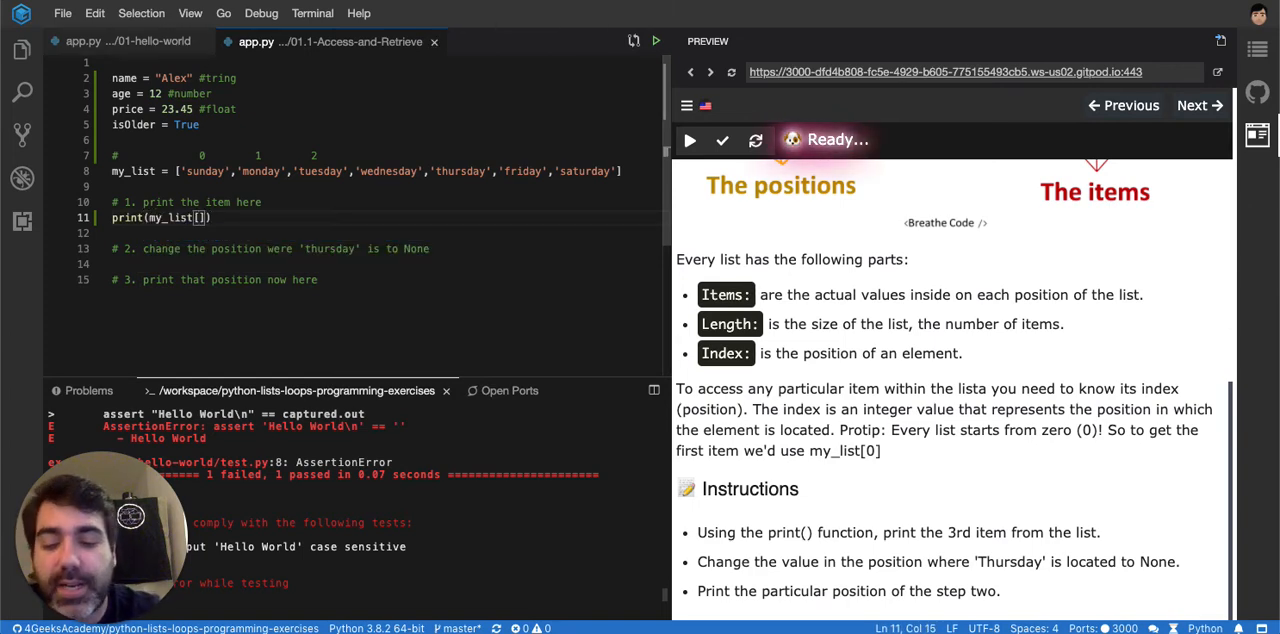
{"action": "type", "text": "2"}
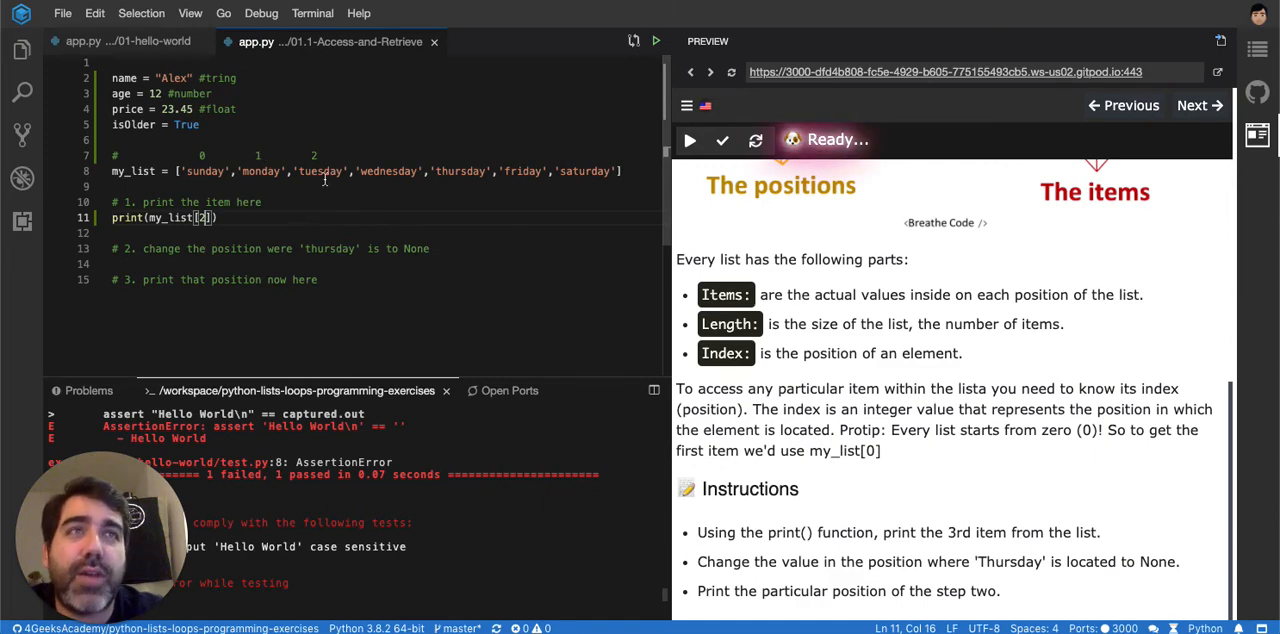
{"action": "scroll", "scroll_direction": "up", "scroll_amount": 3}
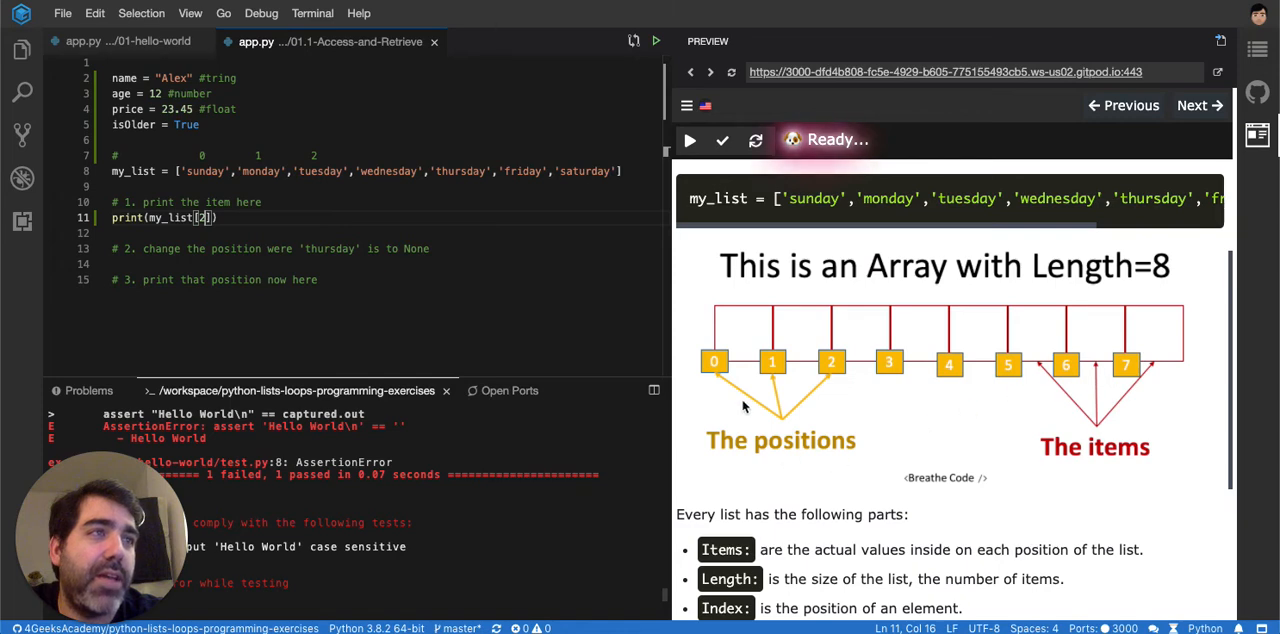
{"action": "mouse_move", "coordinate": [836, 370]}
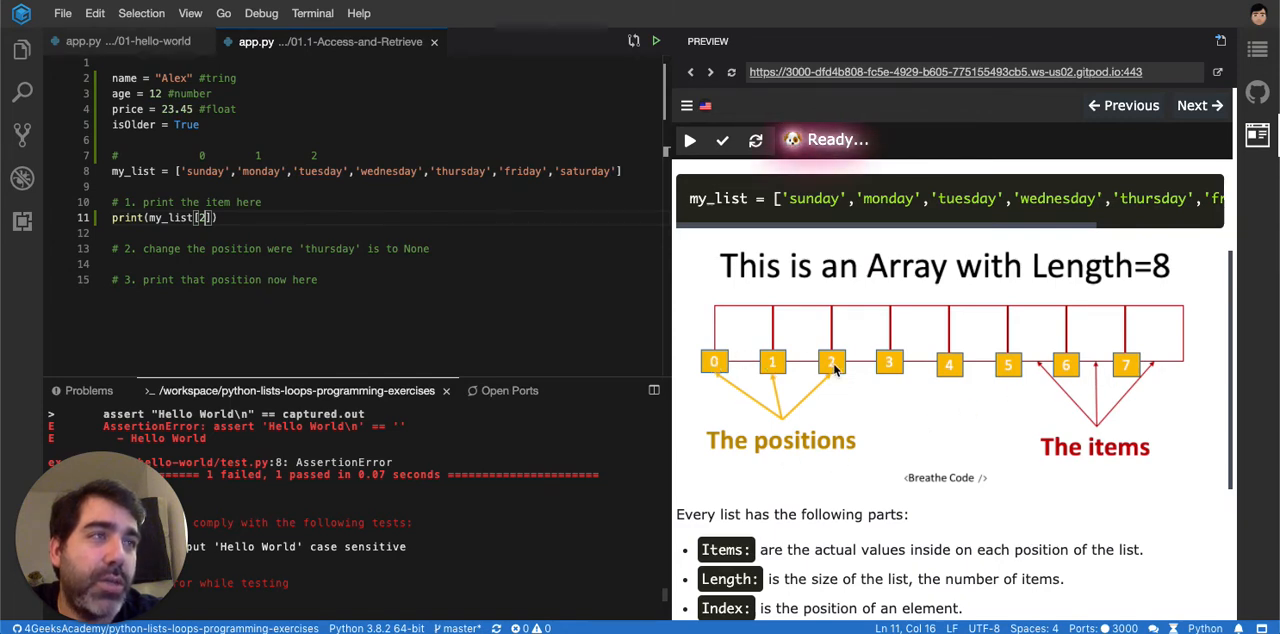
{"action": "mouse_move", "coordinate": [864, 330]}
{"action": "type", "text": "."}
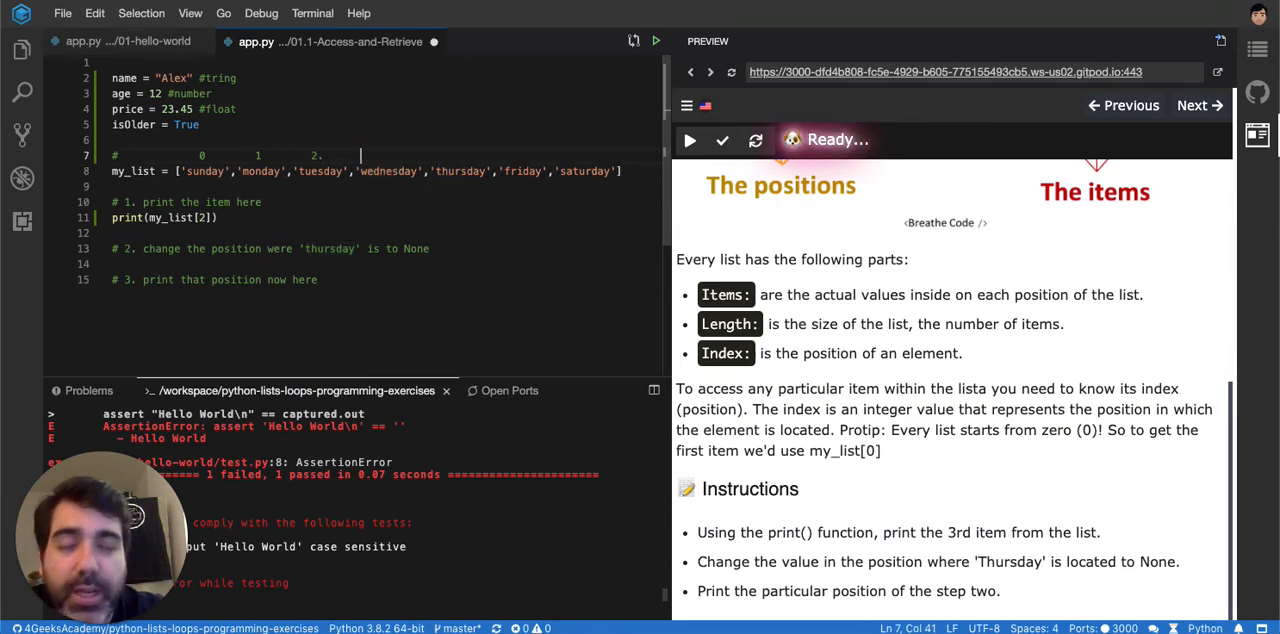
- Extend the index comment to 3, set my_list[4] = None under task 2 and begin a print for task 3
{"action": "type", "text": "3."}
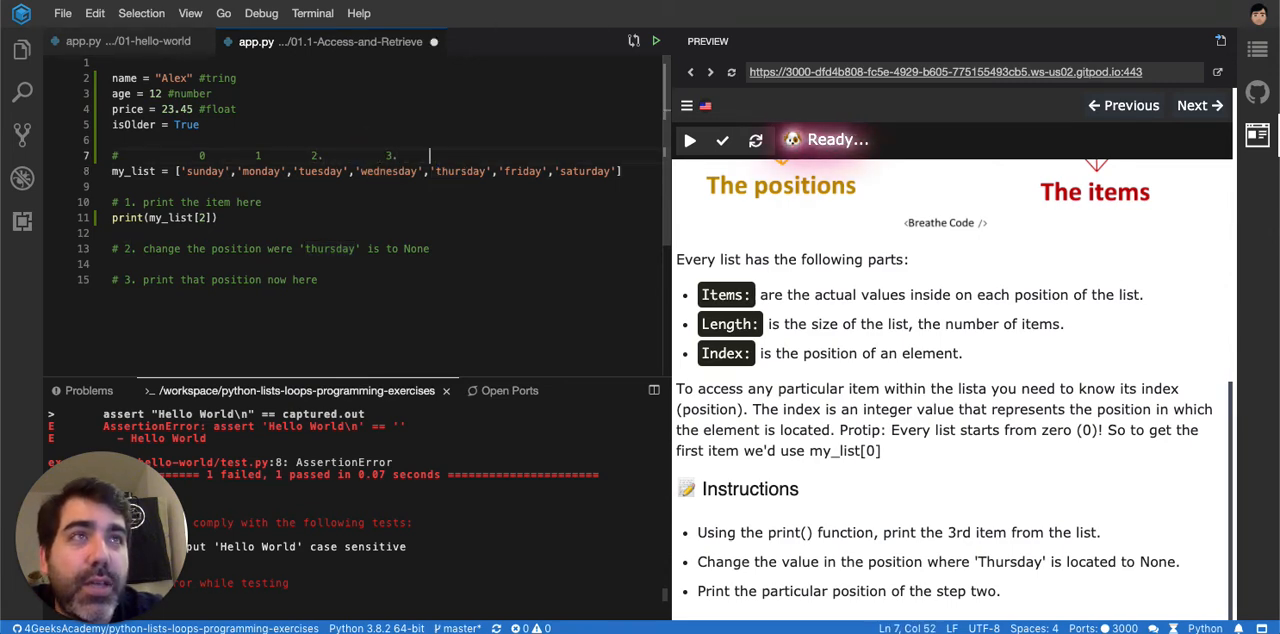
{"action": "left_click", "coordinate": [430, 248]}
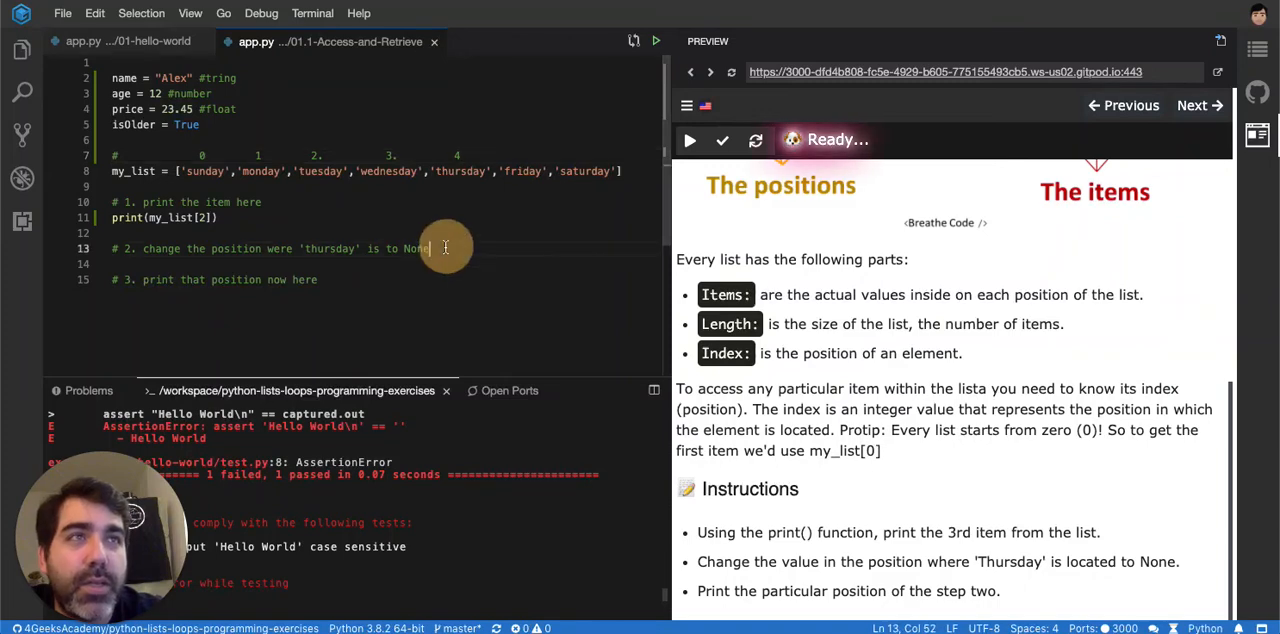
{"action": "type", "text": "my_list["}
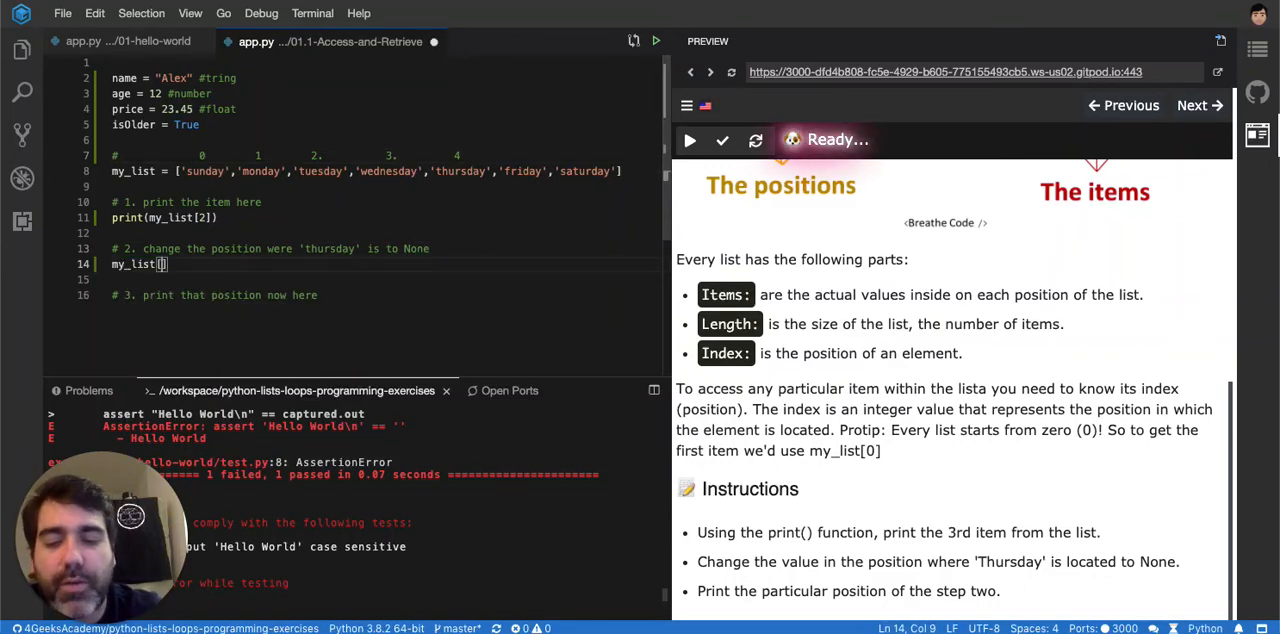
{"action": "type", "text": "4] = None"}
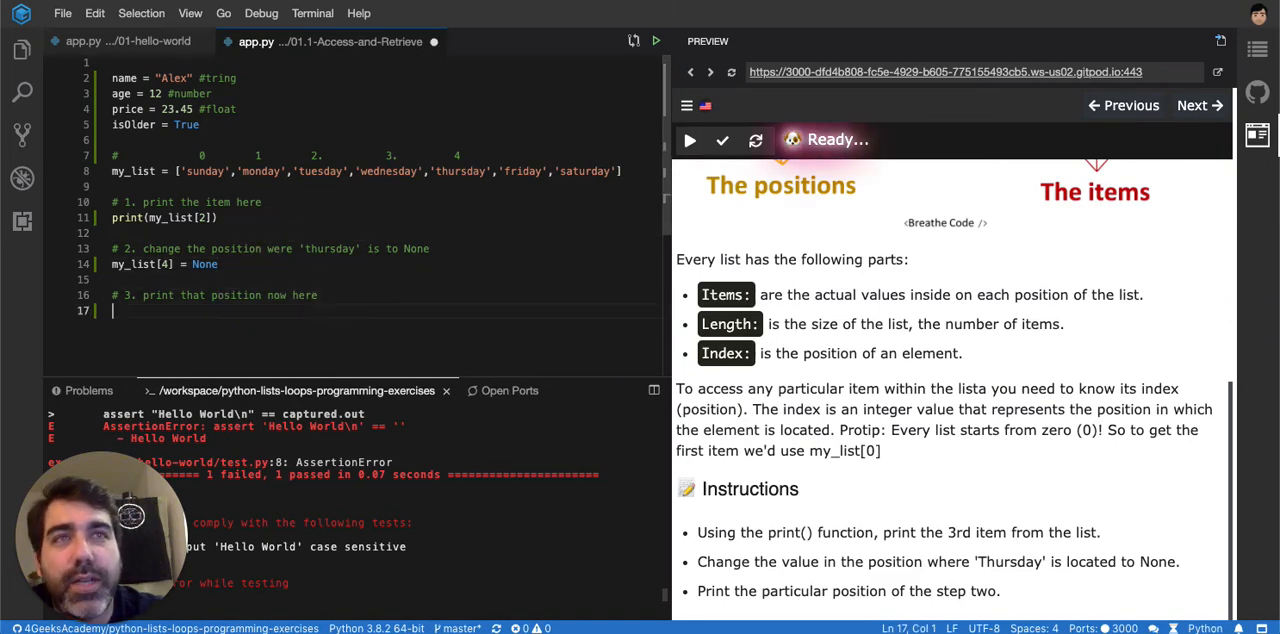
{"action": "type", "text": "print)"}
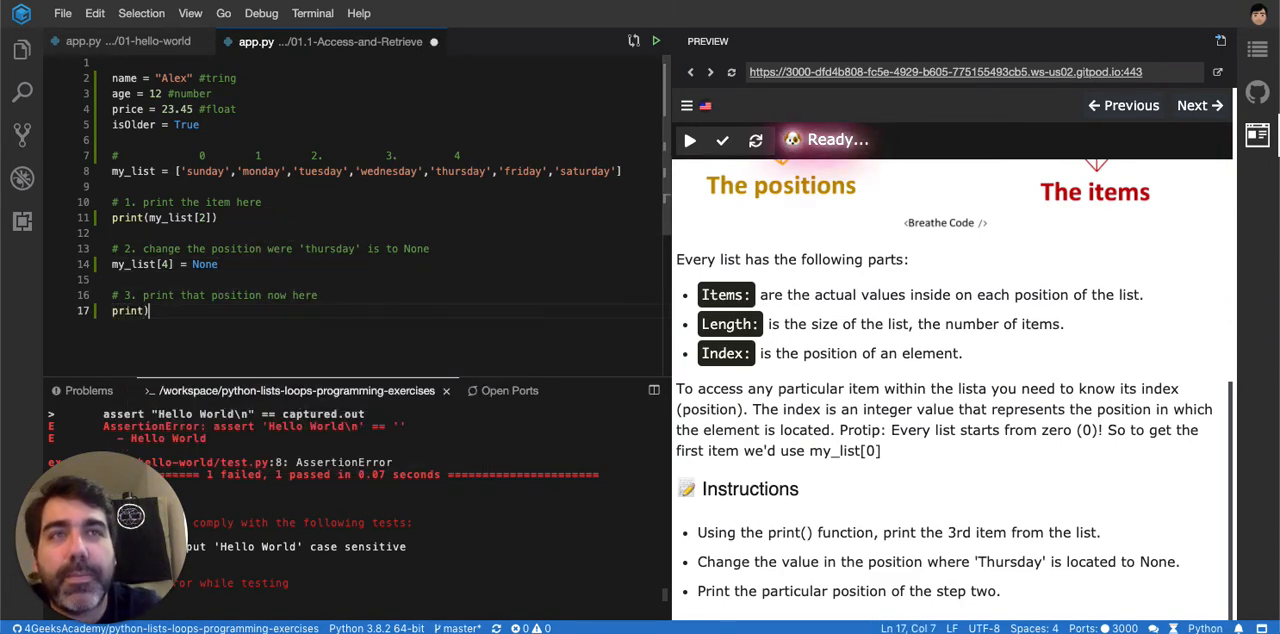
{"action": "type", "text": "(my_list[4]"}
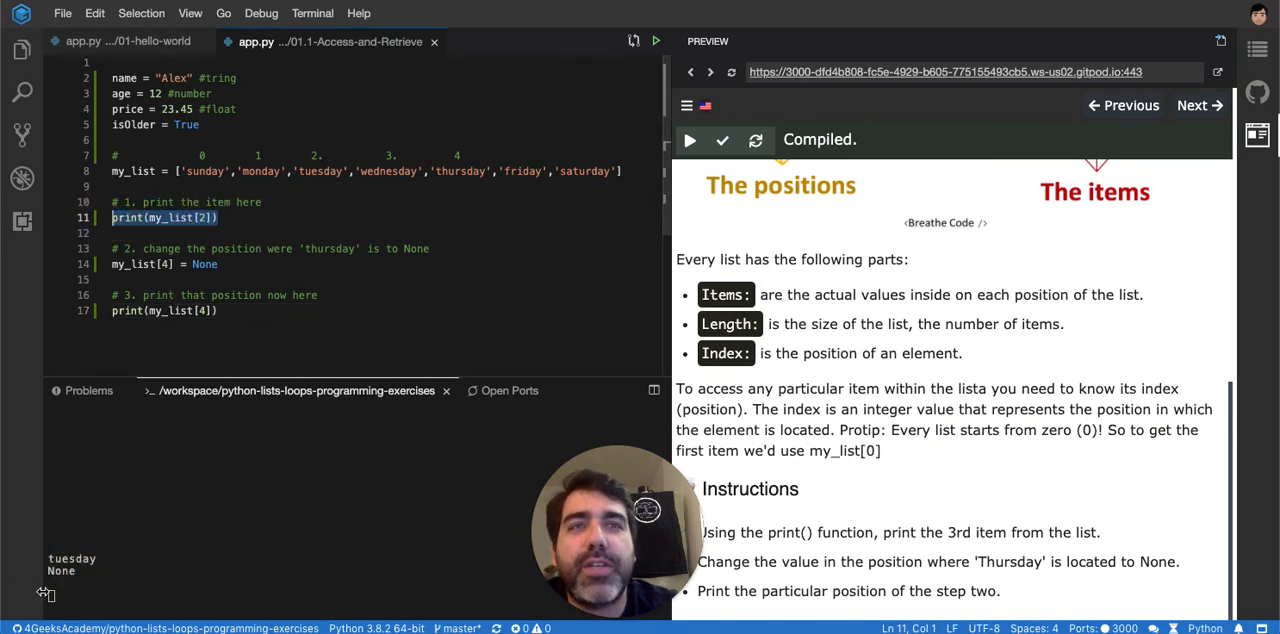
{"action": "mouse_move", "coordinate": [722, 140]}
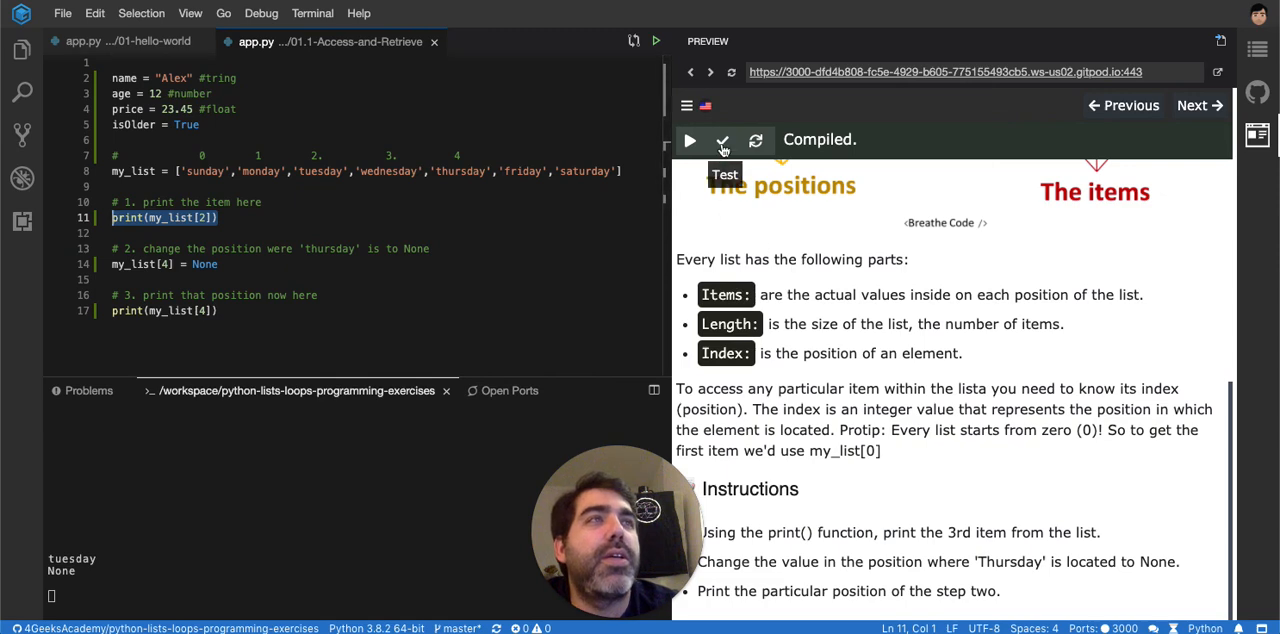
- Run the exercise tests so all 3 pass
{"action": "left_click", "coordinate": [722, 140]}
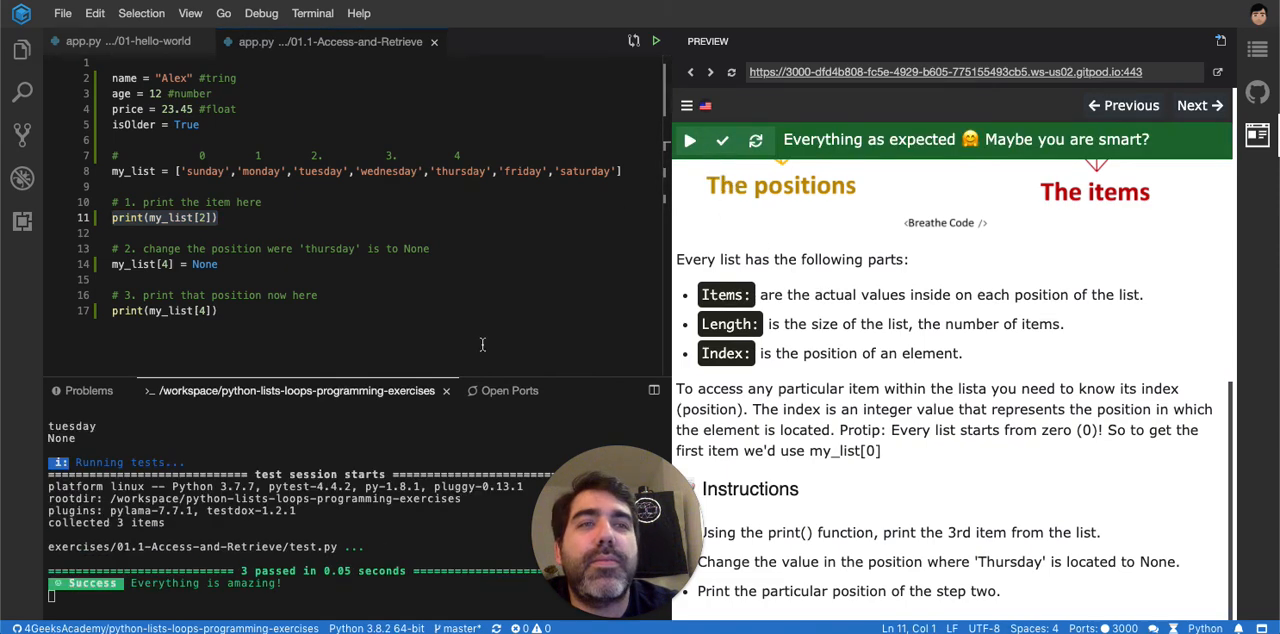